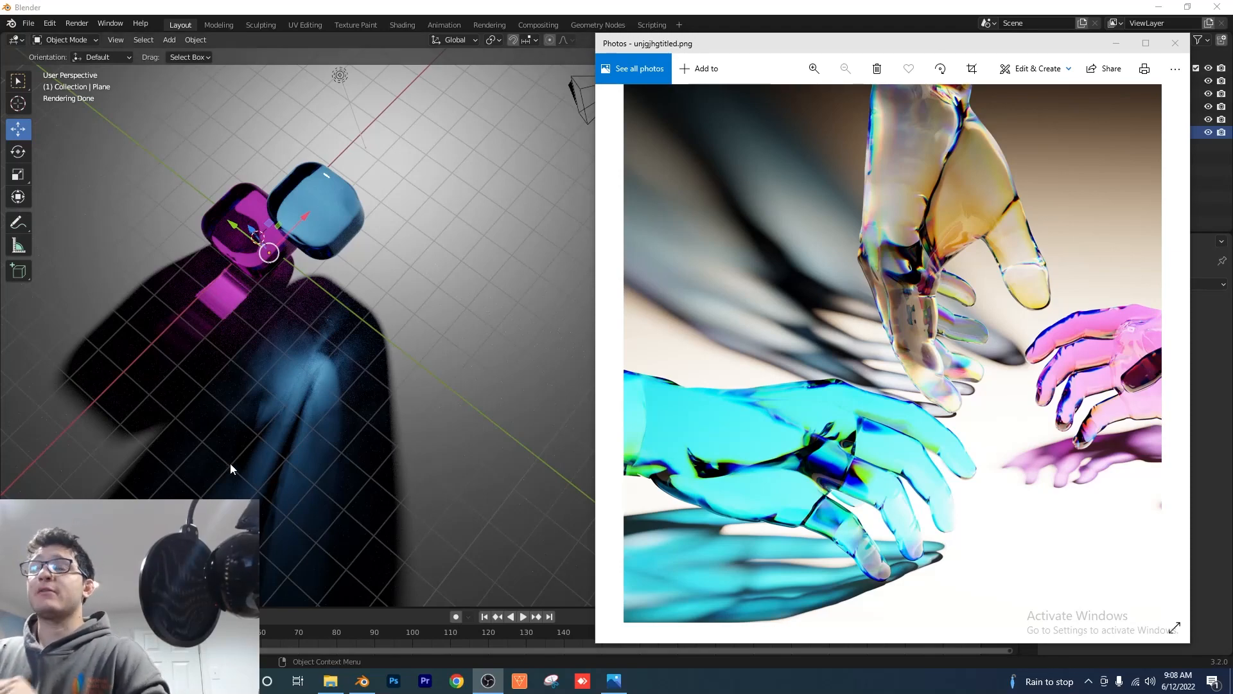
{"action": "mouse_move", "coordinate": [322, 368]}
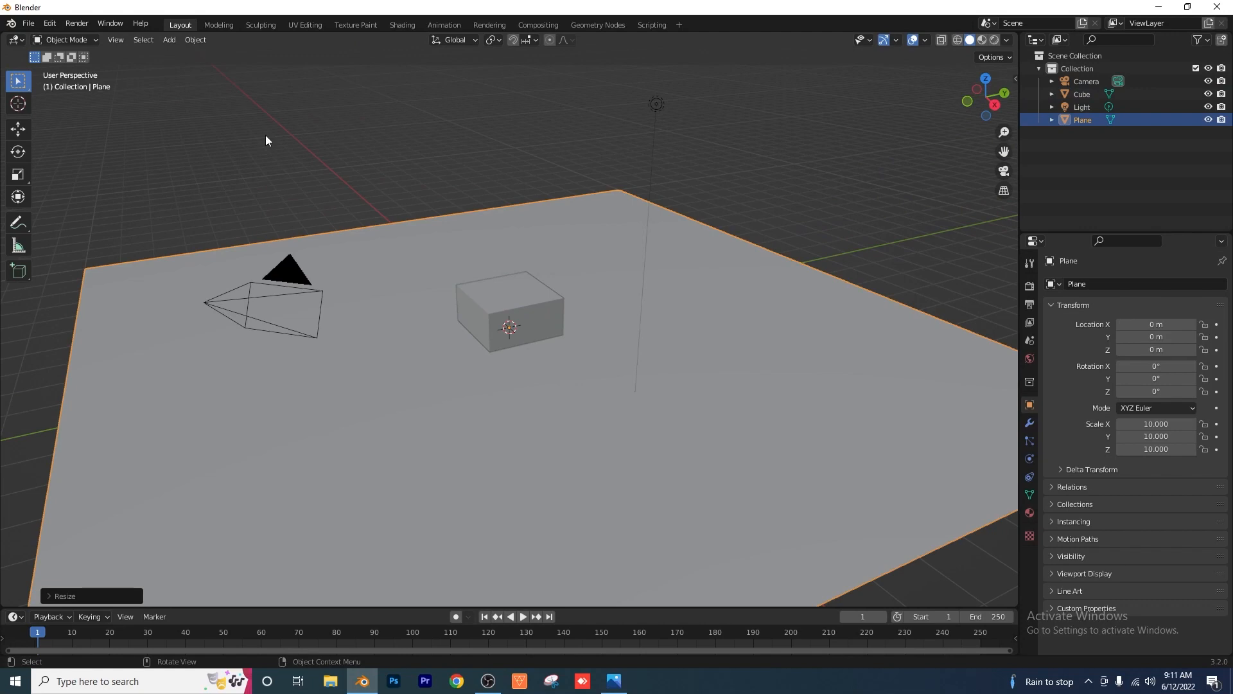
- Lower the plane 1 m, switch the render engine to Cycles, and use Rendered viewport shading
{"action": "key", "text": "g"}
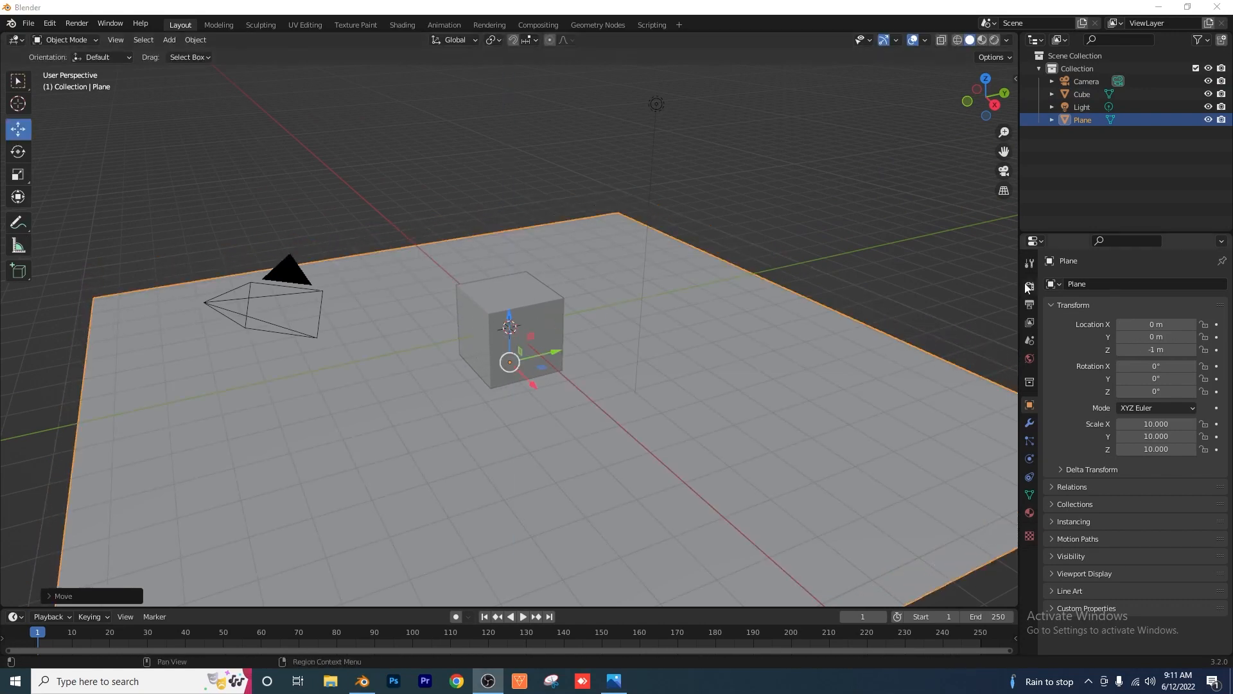
{"action": "left_click", "coordinate": [1167, 283]}
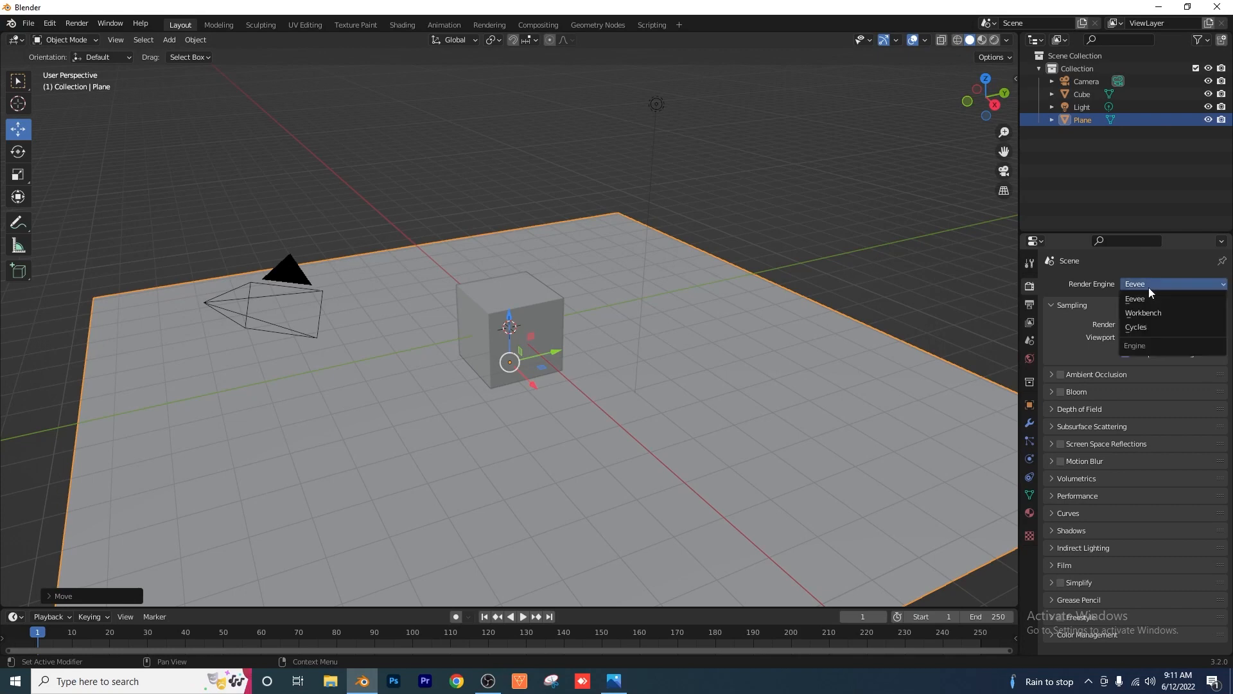
{"action": "left_click", "coordinate": [1135, 326]}
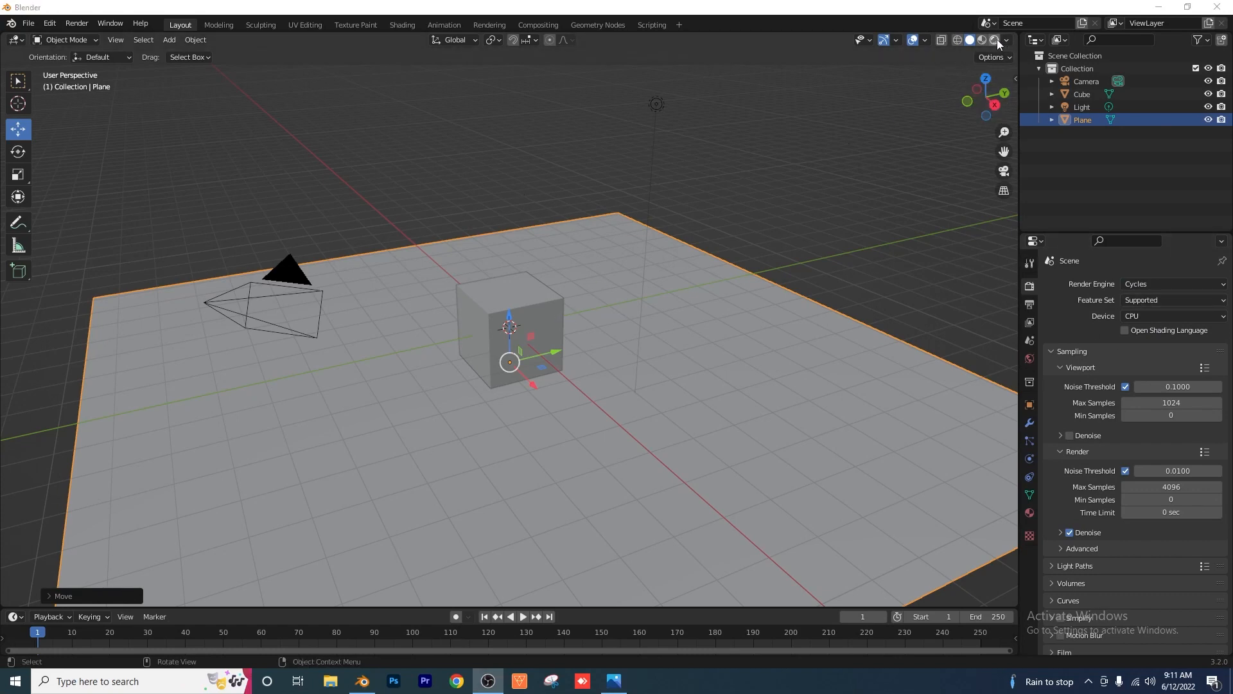
{"action": "left_click", "coordinate": [980, 39]}
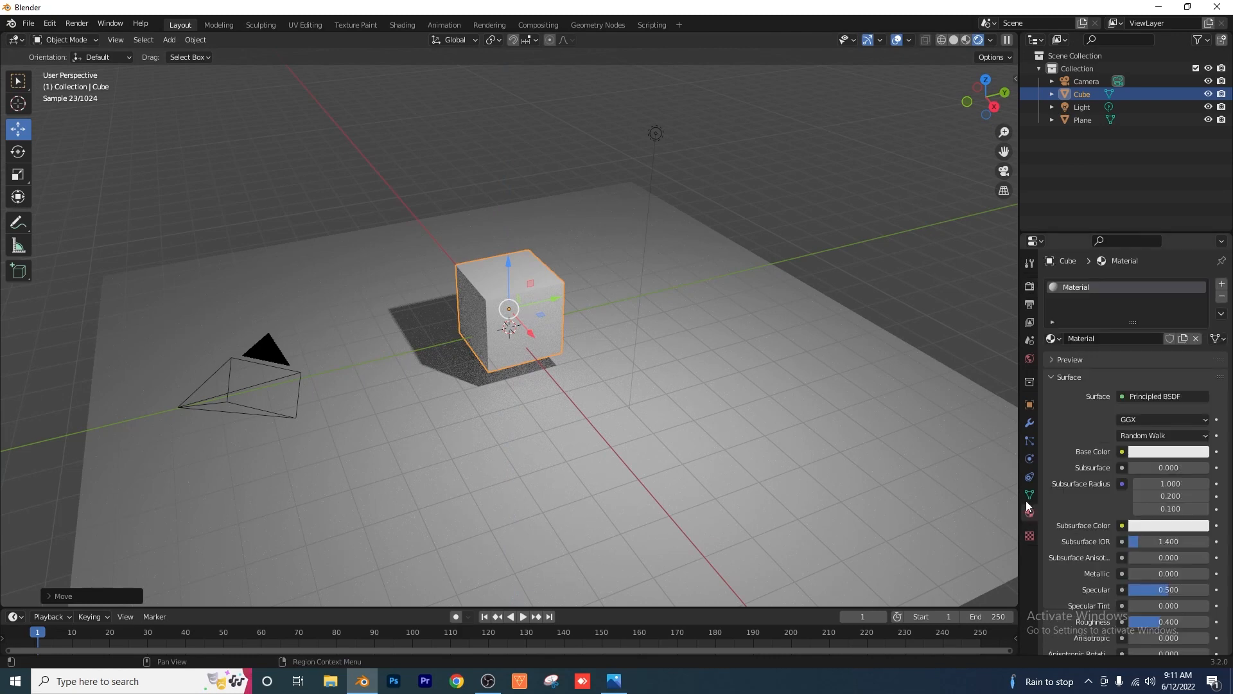
- Set the cube's Surface shader to Glass BSDF and edit its IOR value
{"action": "left_click", "coordinate": [1161, 395]}
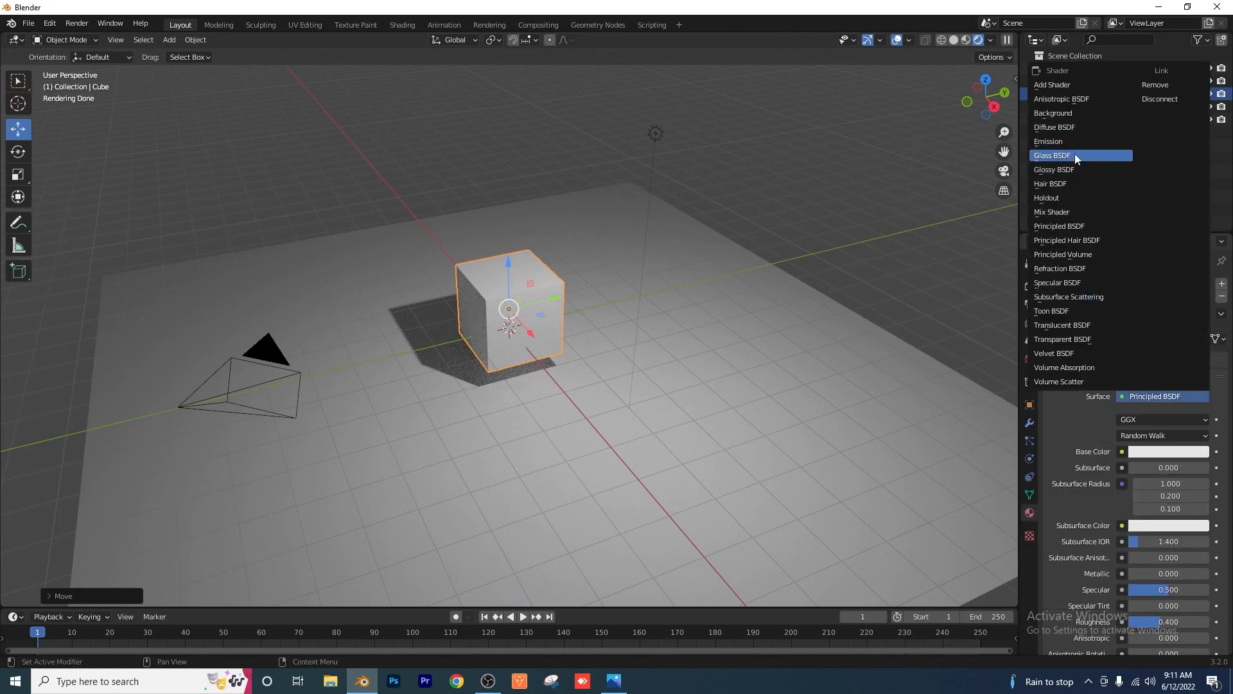
{"action": "left_click", "coordinate": [1051, 155]}
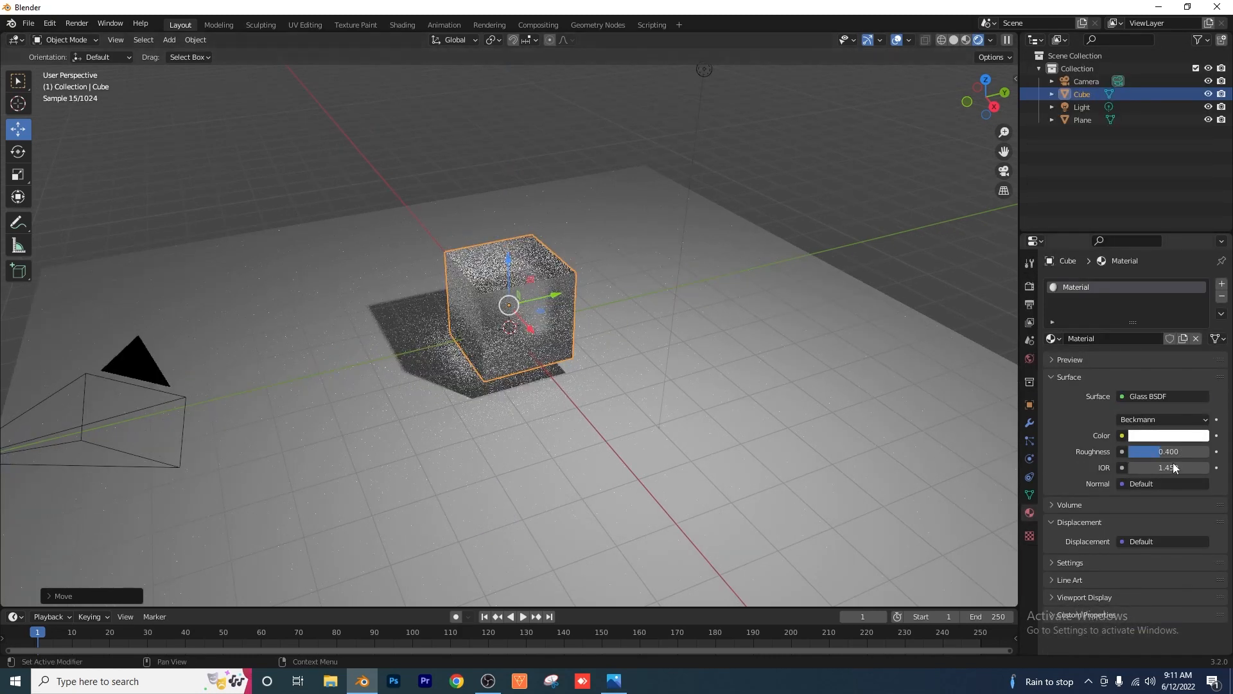
{"action": "double_click", "coordinate": [1168, 467]}
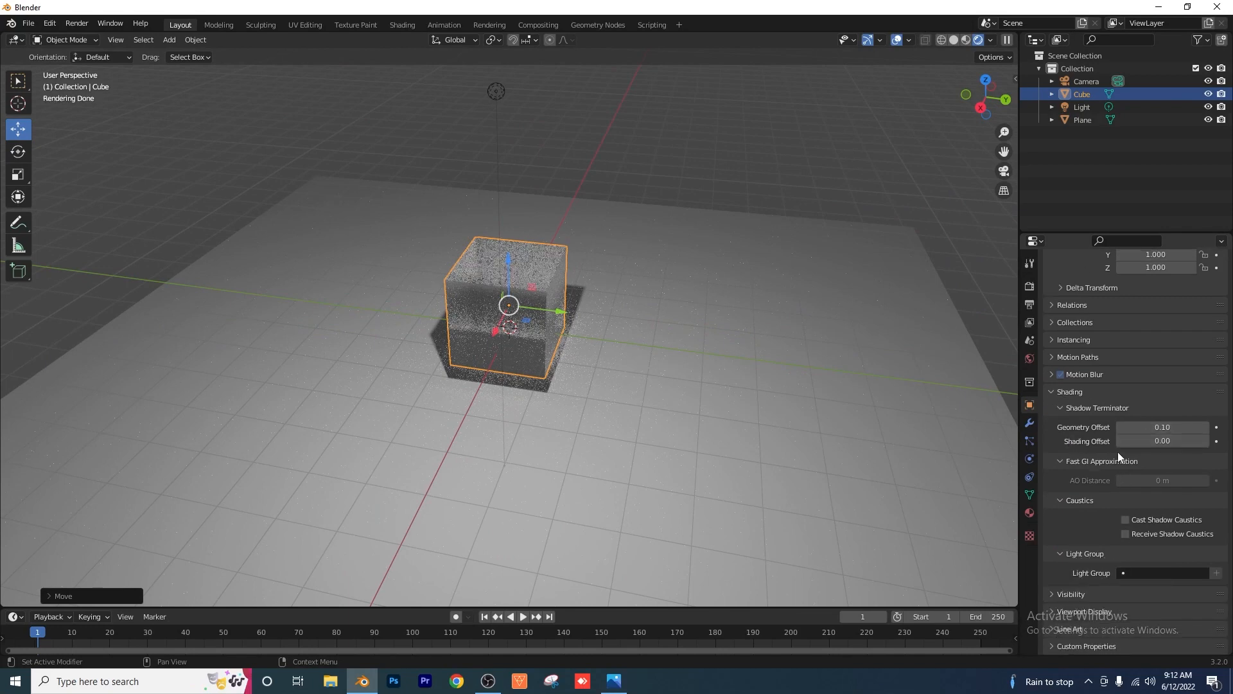
{"action": "mouse_move", "coordinate": [1159, 527]}
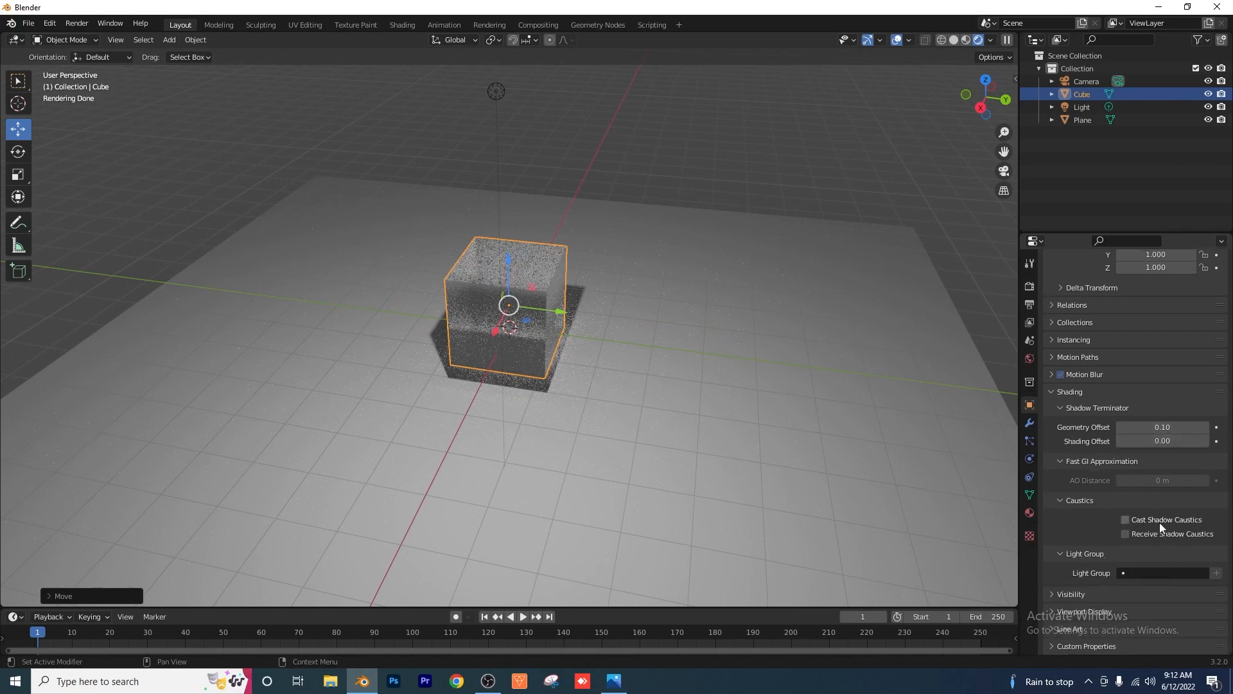
- Enable Cast Shadow Caustics on the cube and Receive Shadow Caustics on the plane
{"action": "left_click", "coordinate": [1125, 518]}
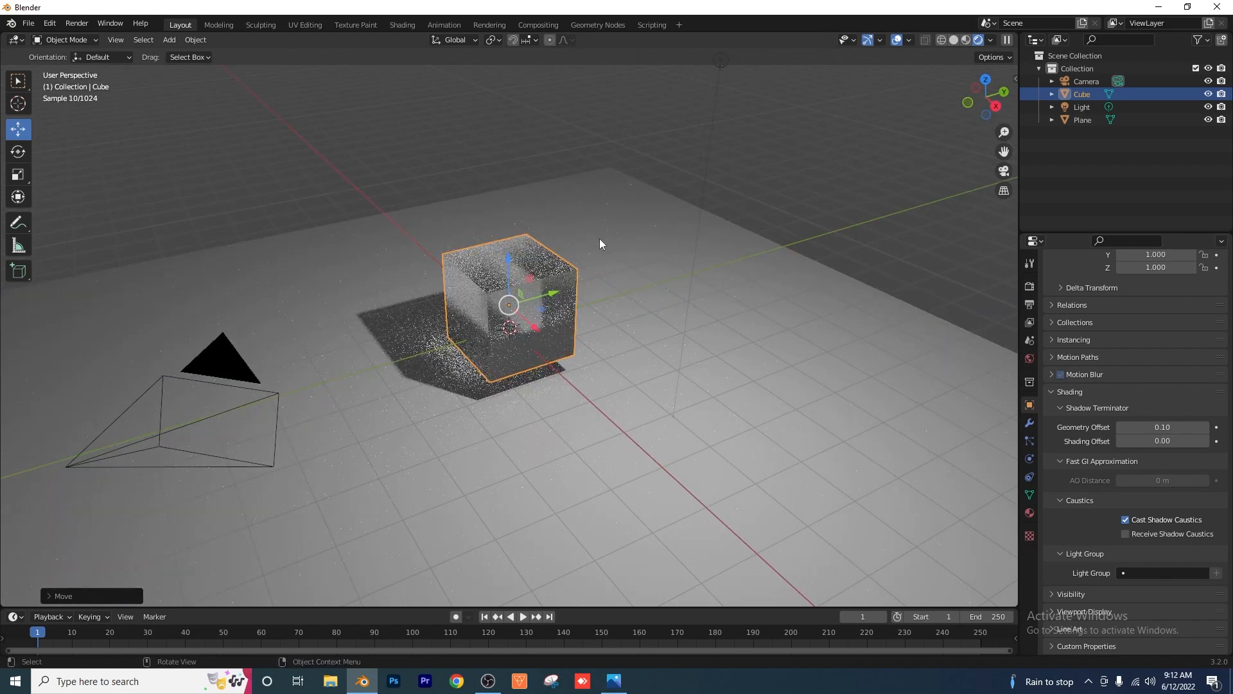
{"action": "left_click", "coordinate": [1083, 120]}
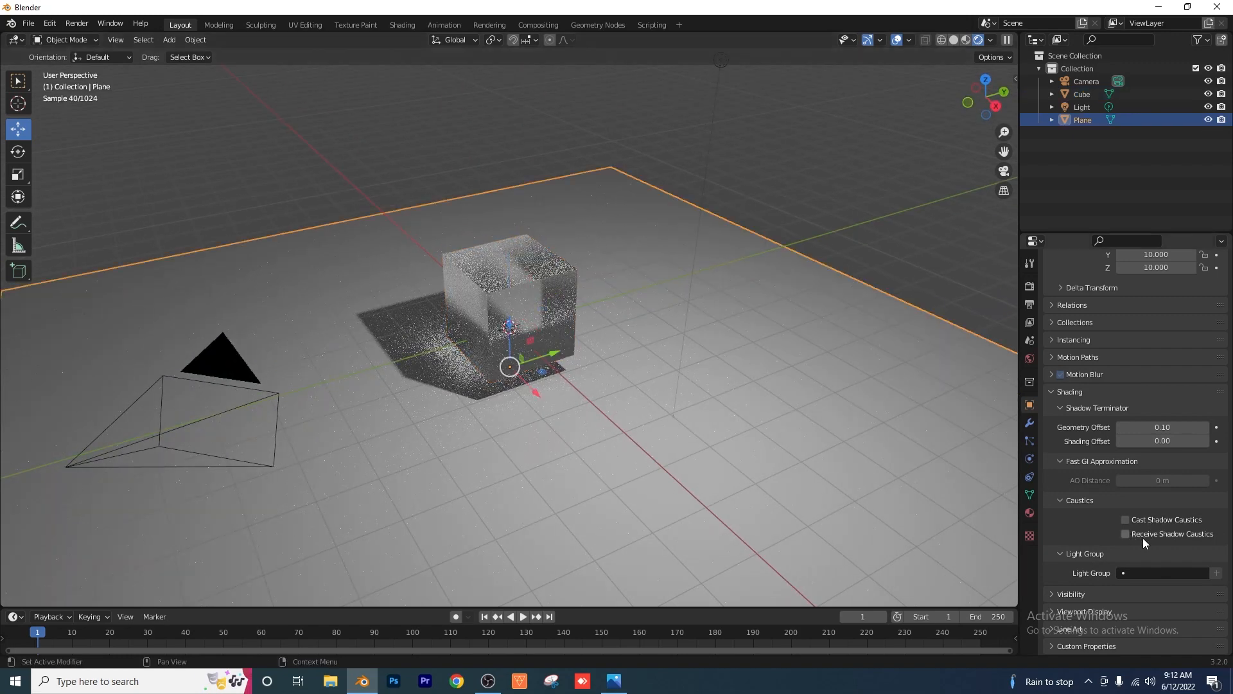
{"action": "left_click", "coordinate": [1125, 534]}
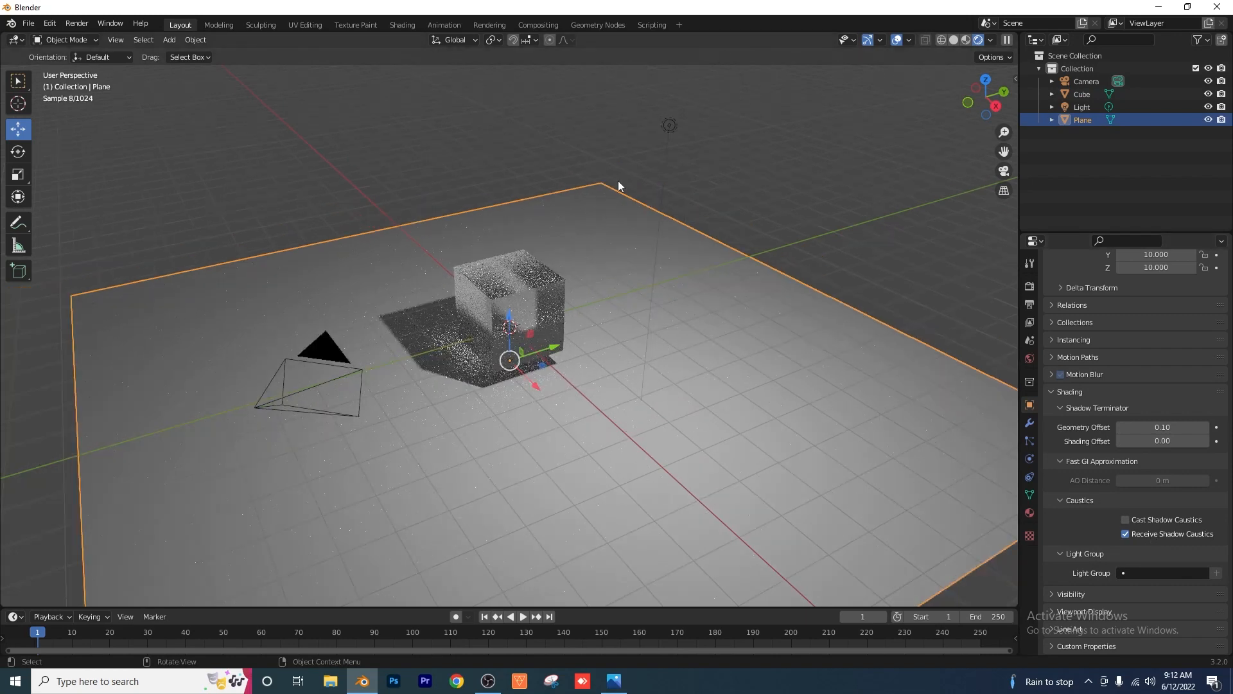
- Enable Shadow Caustics on the point light
{"action": "left_click", "coordinate": [1082, 106]}
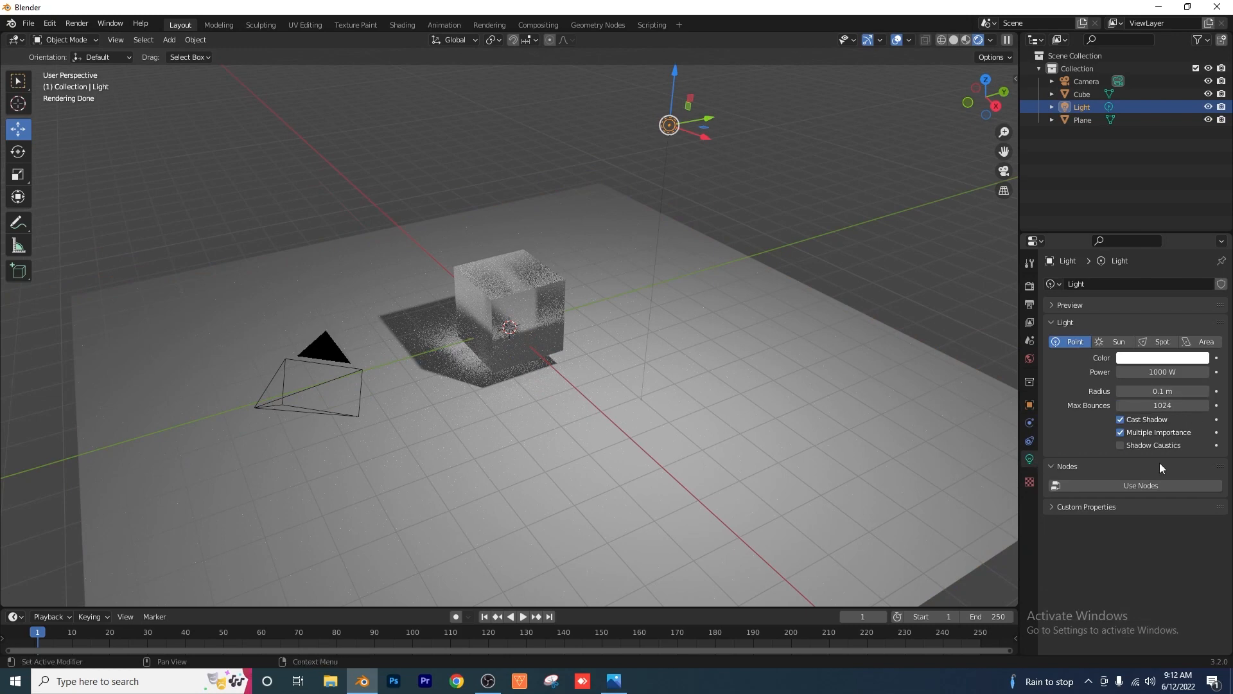
{"action": "mouse_move", "coordinate": [1138, 451]}
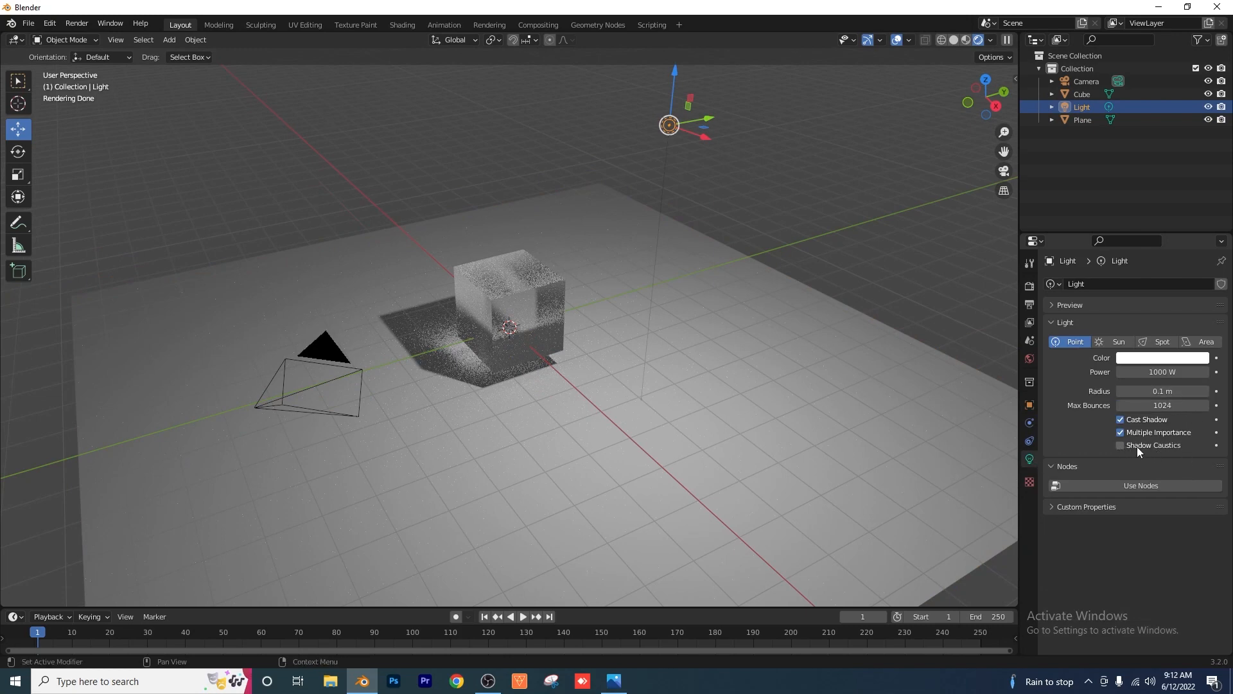
{"action": "left_click", "coordinate": [1120, 445]}
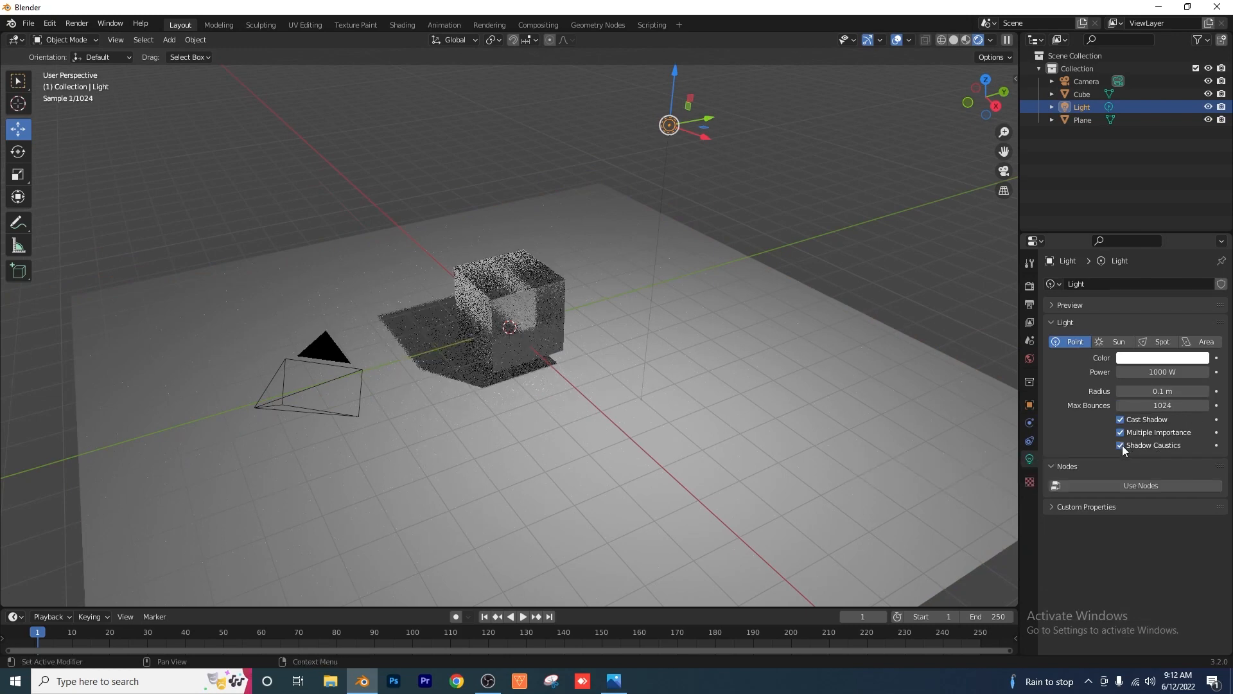
{"action": "left_click", "coordinate": [510, 307]}
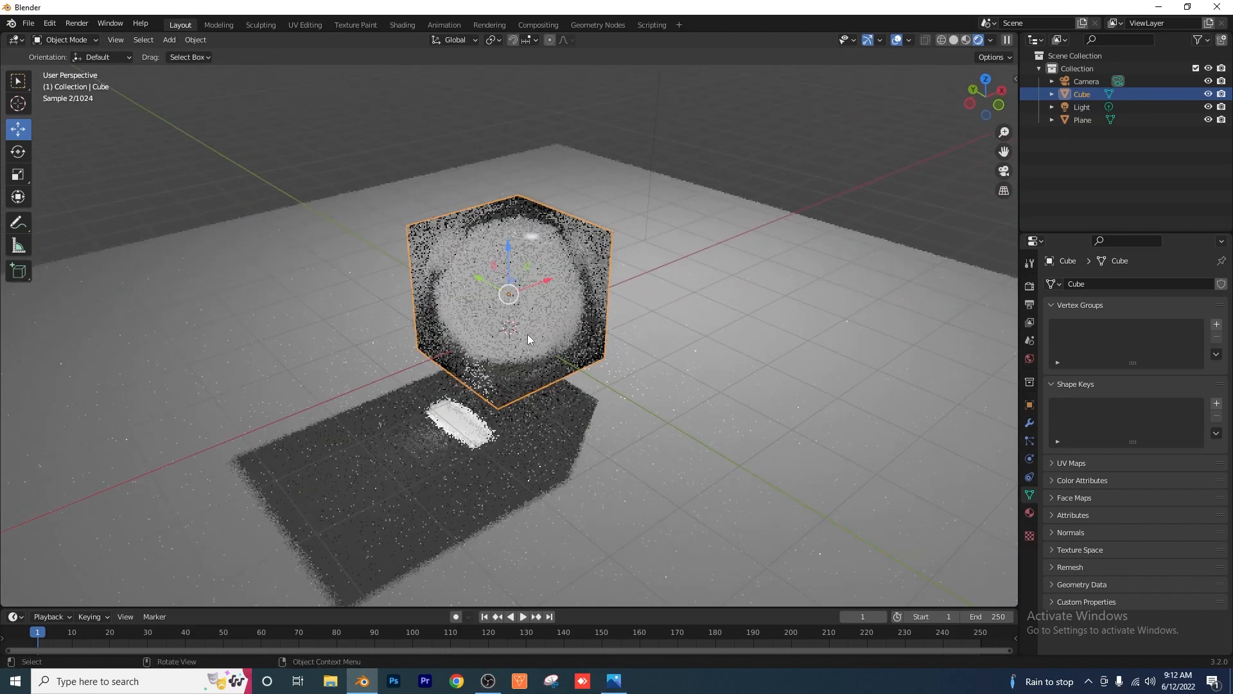
- Add a Bevel modifier (Amount 1.42 m, 7 segments) and raise the rounded cube
{"action": "left_click", "coordinate": [1027, 422]}
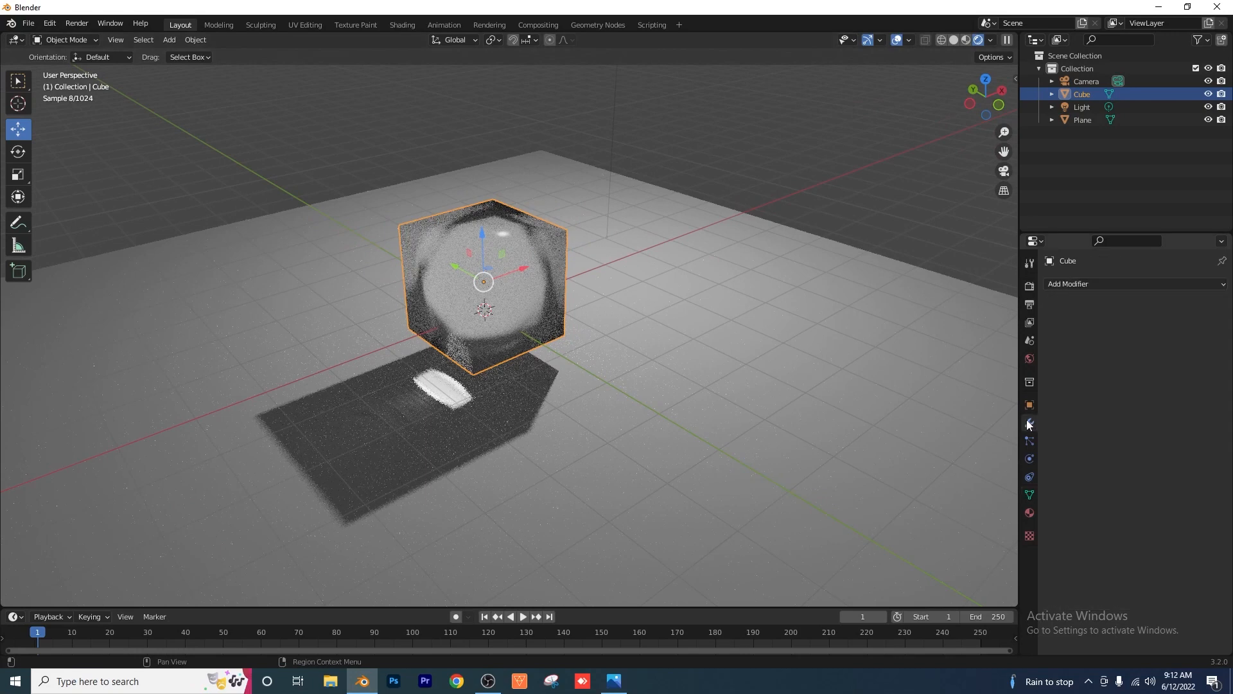
{"action": "left_click", "coordinate": [1100, 284]}
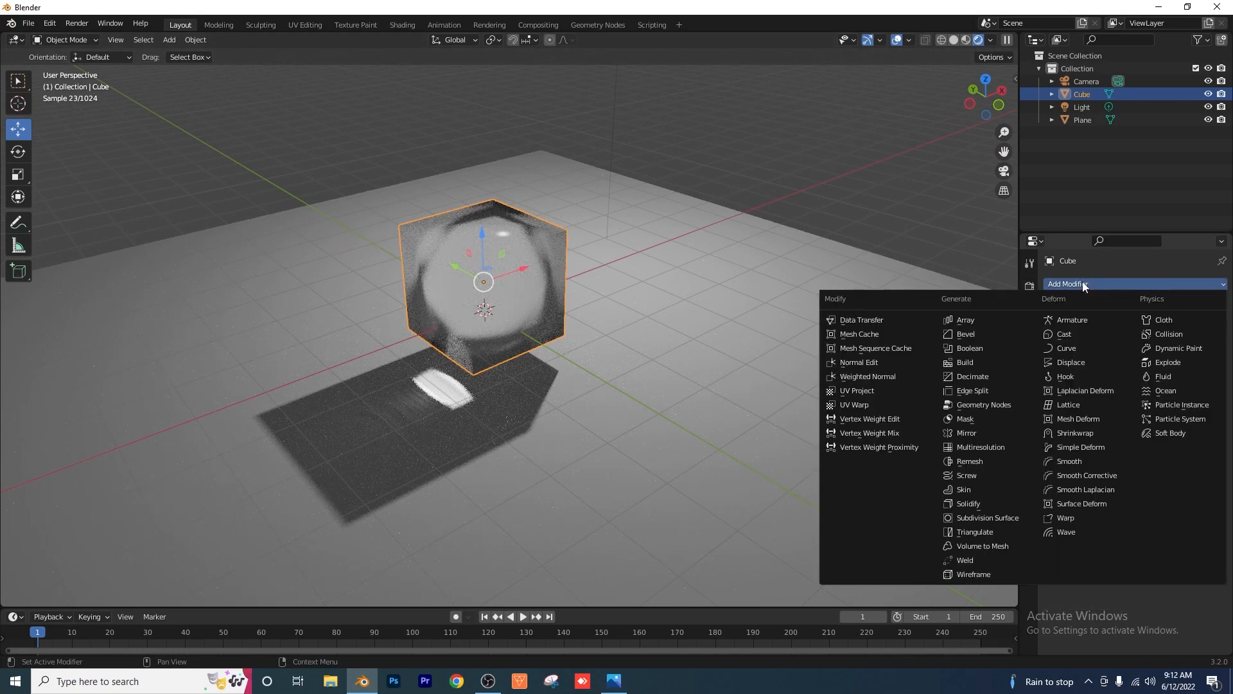
{"action": "left_click", "coordinate": [964, 333]}
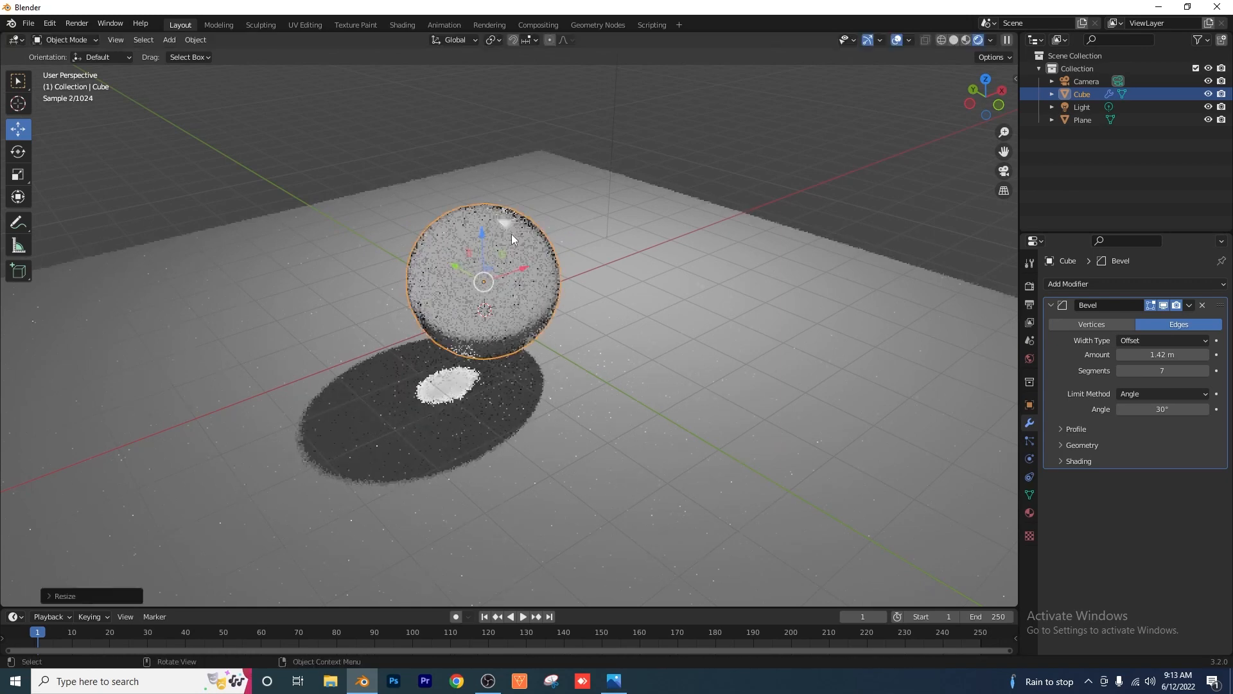
{"action": "left_click_drag", "start_coordinate": [483, 280], "coordinate": [483, 252]}
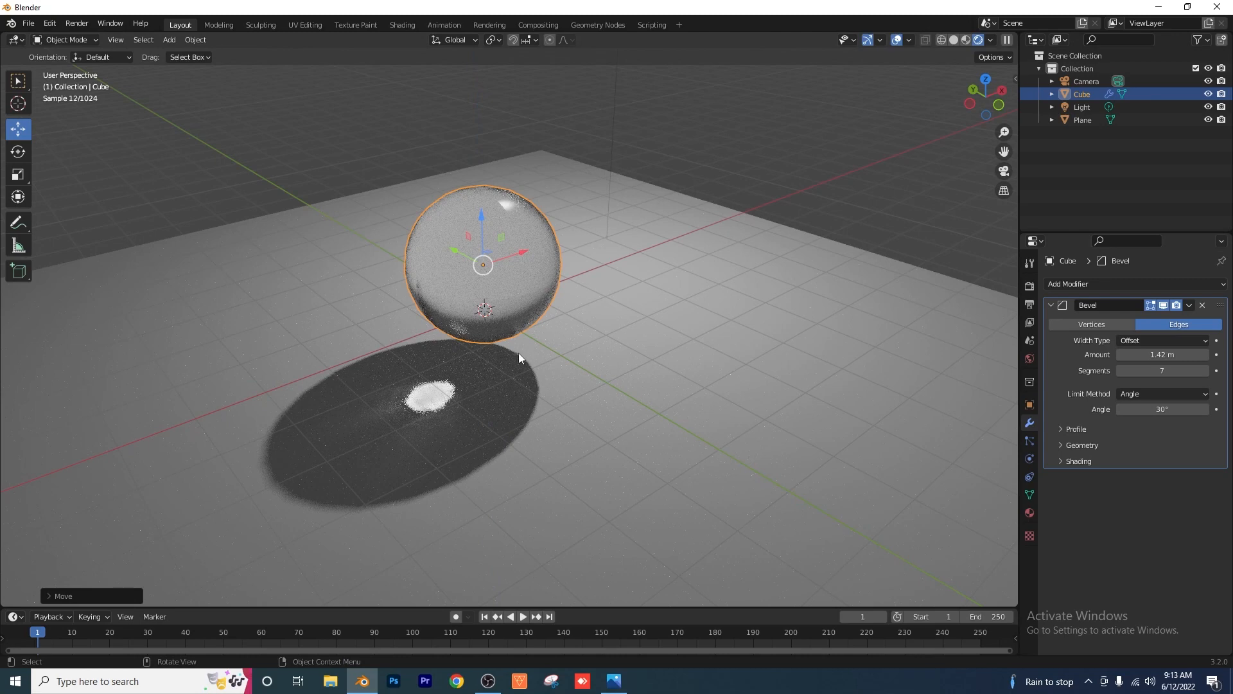
- Give the sphere's glass material IOR 1.6, roughness 0.266 and a light blue colour
{"action": "left_click", "coordinate": [1028, 512]}
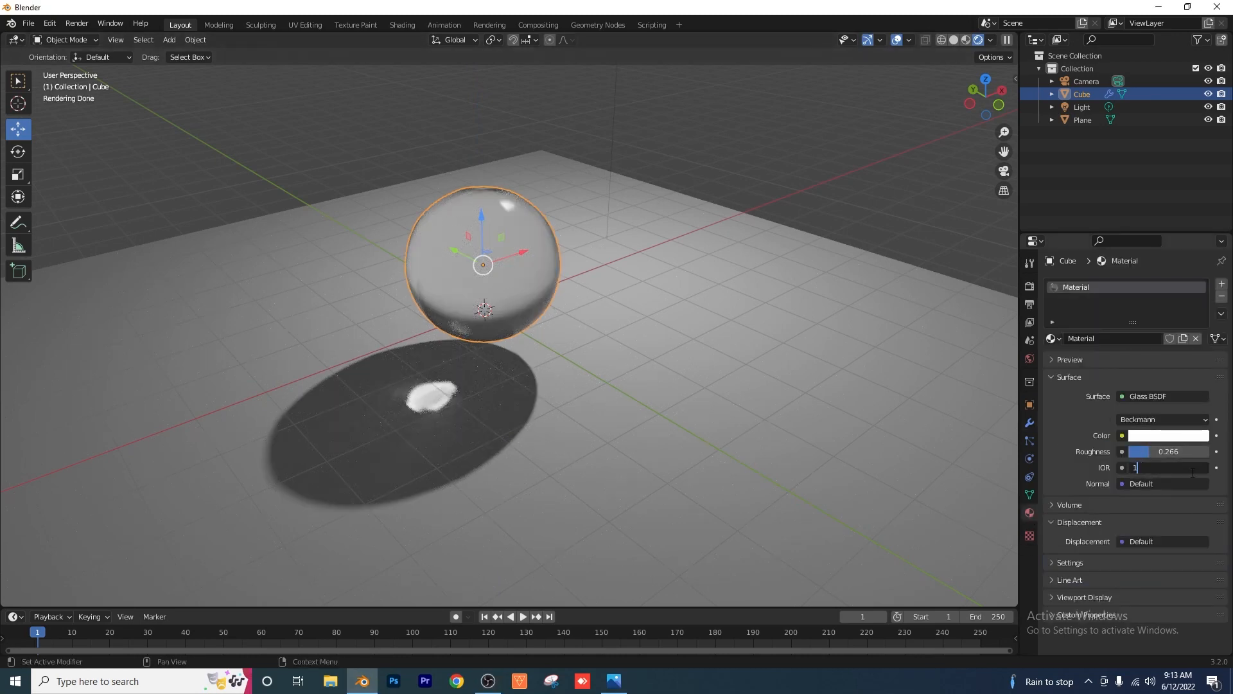
{"action": "type", "text": "1.600"}
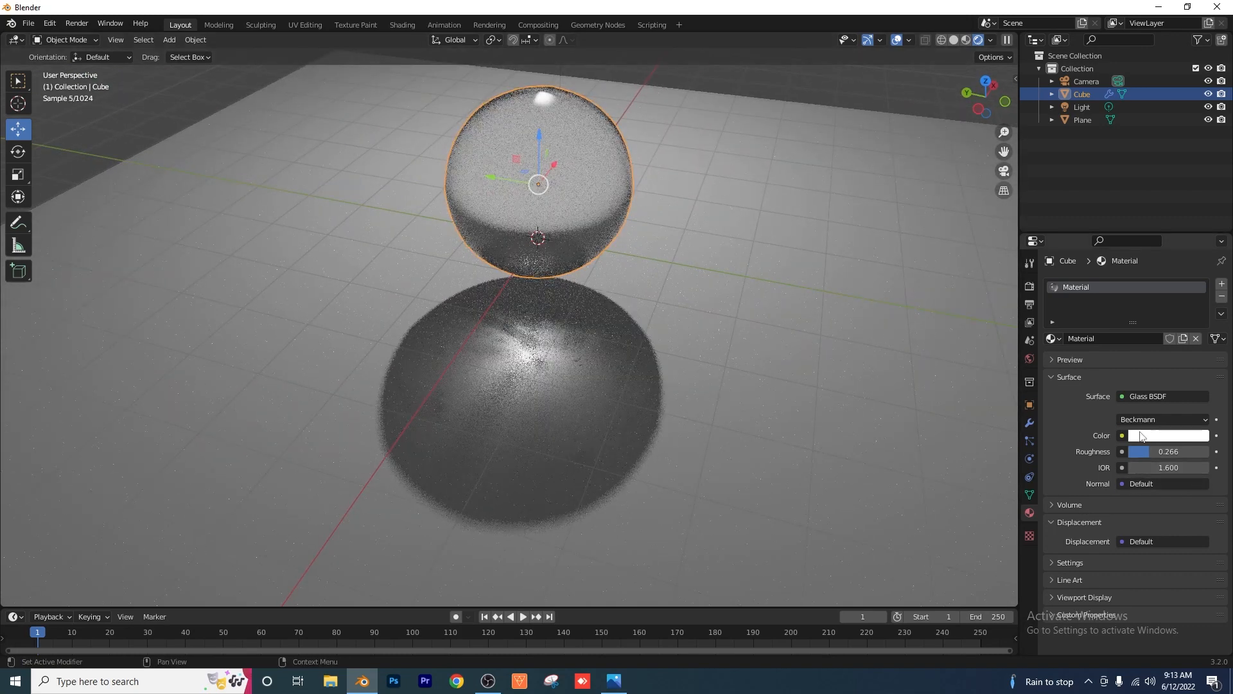
{"action": "left_click", "coordinate": [1167, 435]}
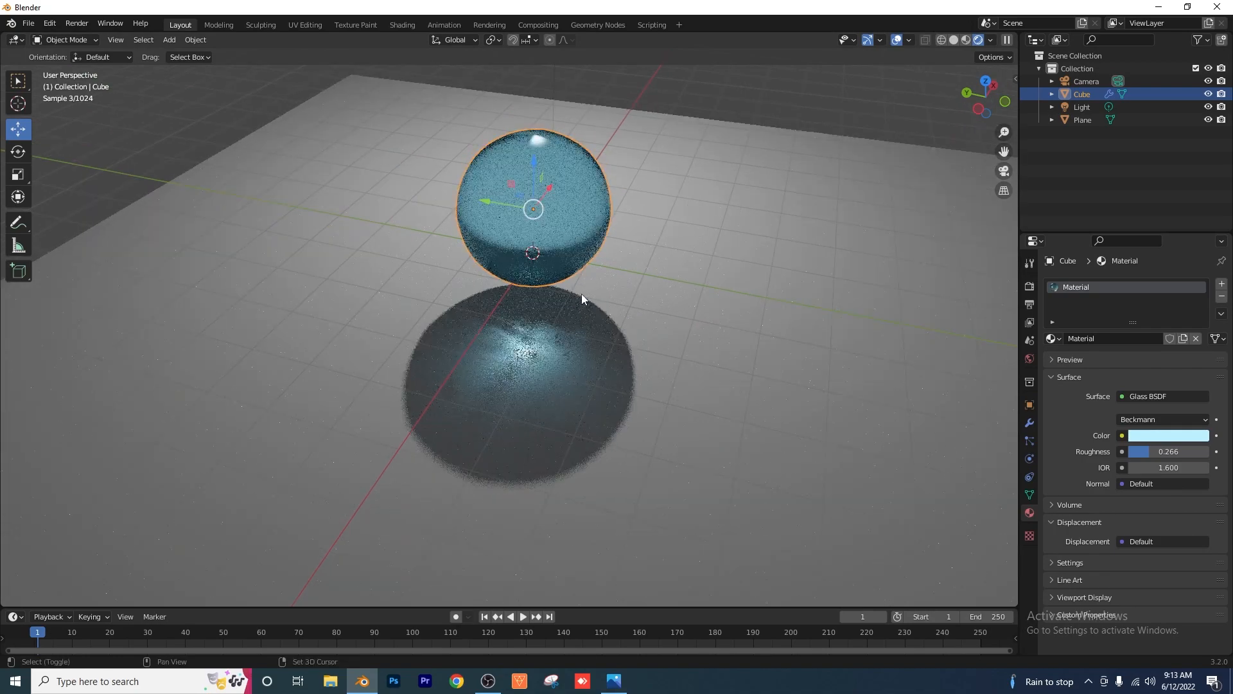
- Duplicate the sphere, recolour the copy's glass purple, and round it with Bevel and Subdivision modifiers
{"action": "key", "text": "shift+d"}
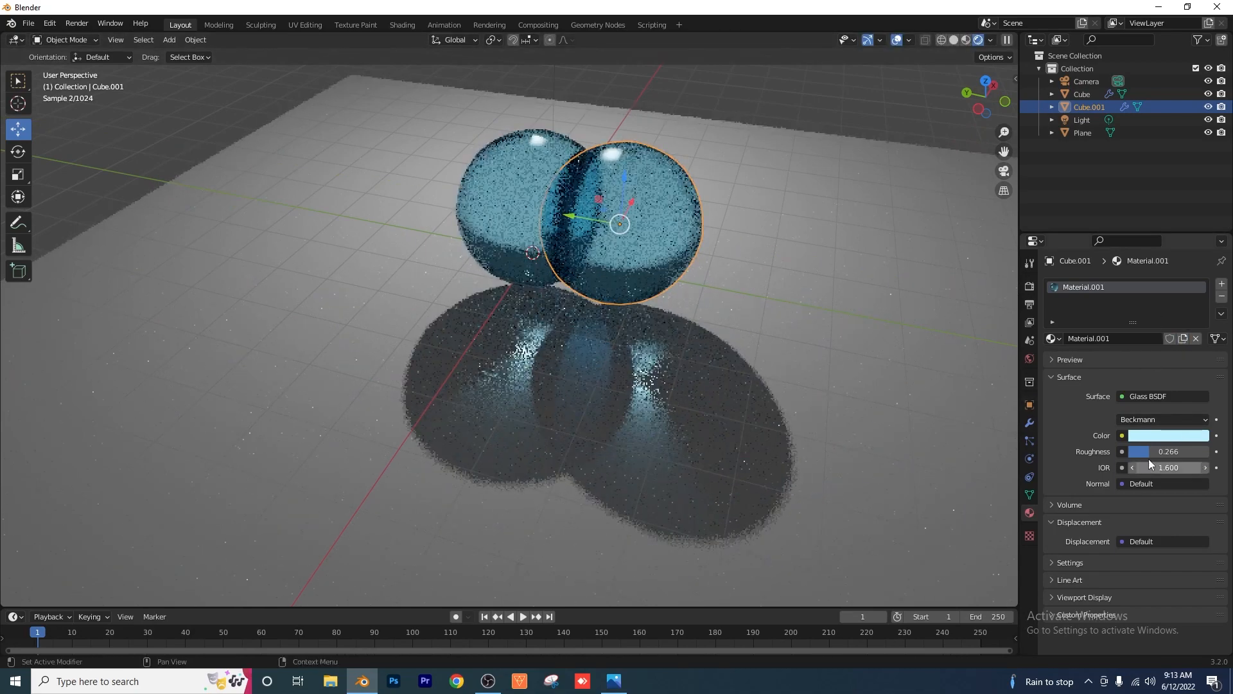
{"action": "left_click", "coordinate": [1167, 435]}
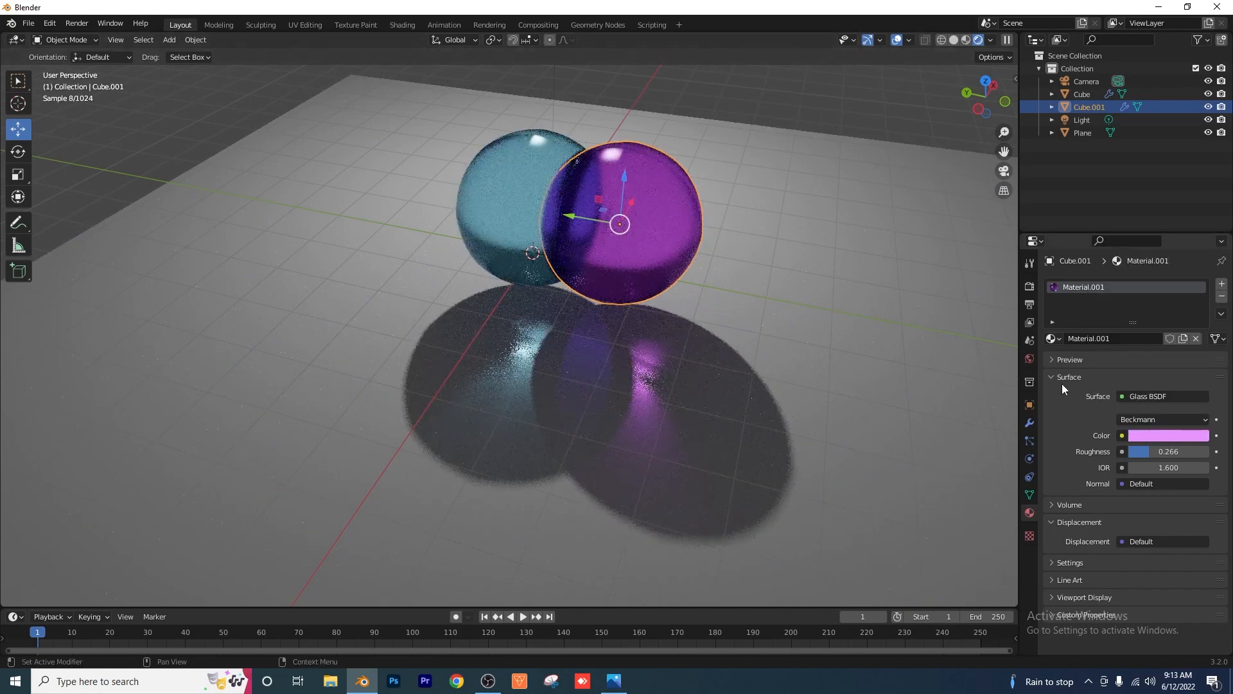
{"action": "left_click", "coordinate": [1028, 423]}
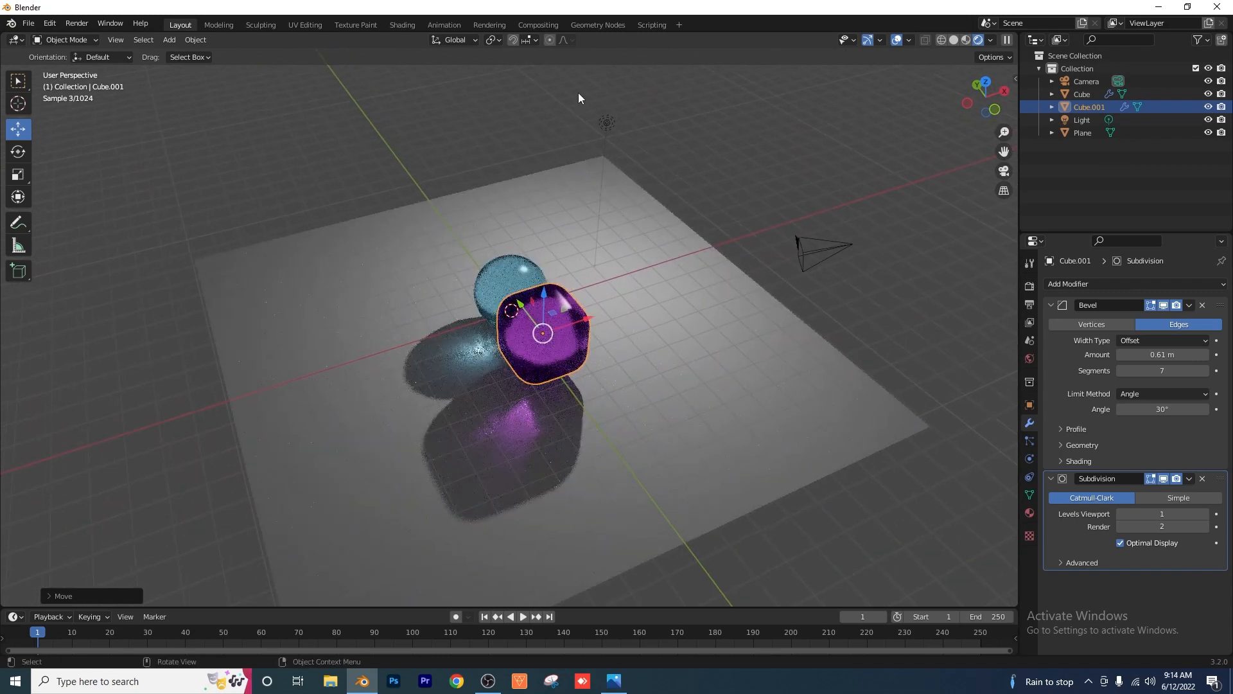
{"action": "mouse_move", "coordinate": [520, 186]}
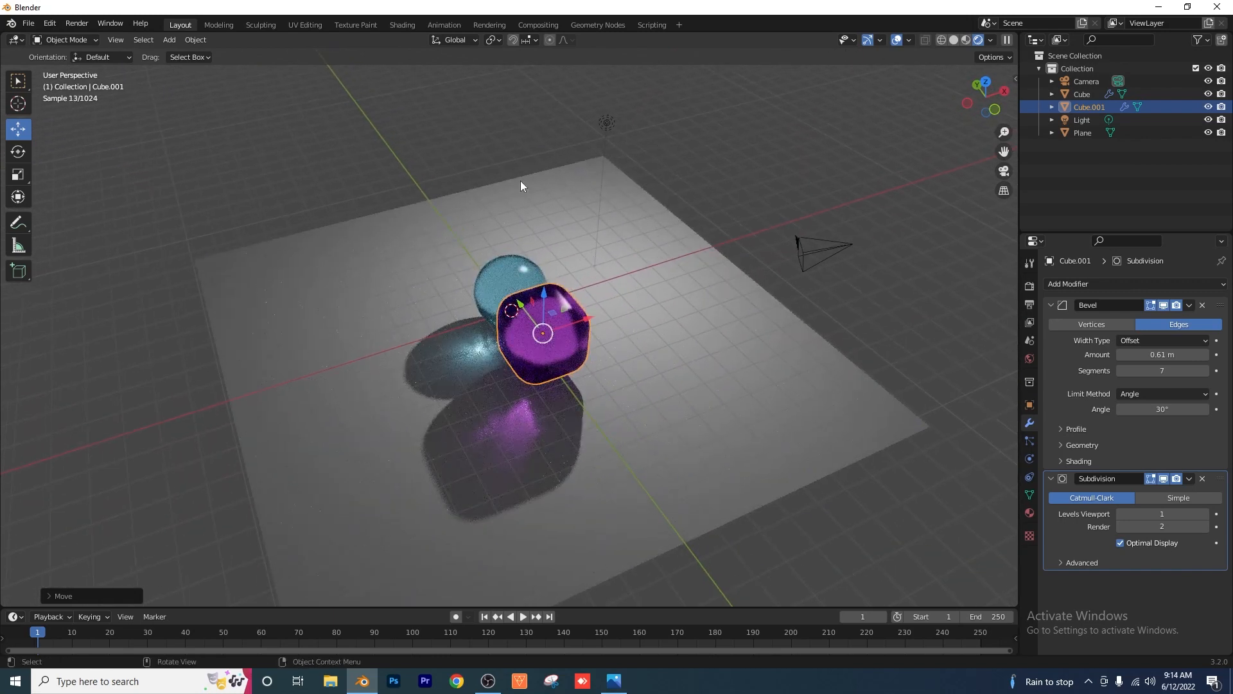
{"action": "left_click", "coordinate": [1083, 133]}
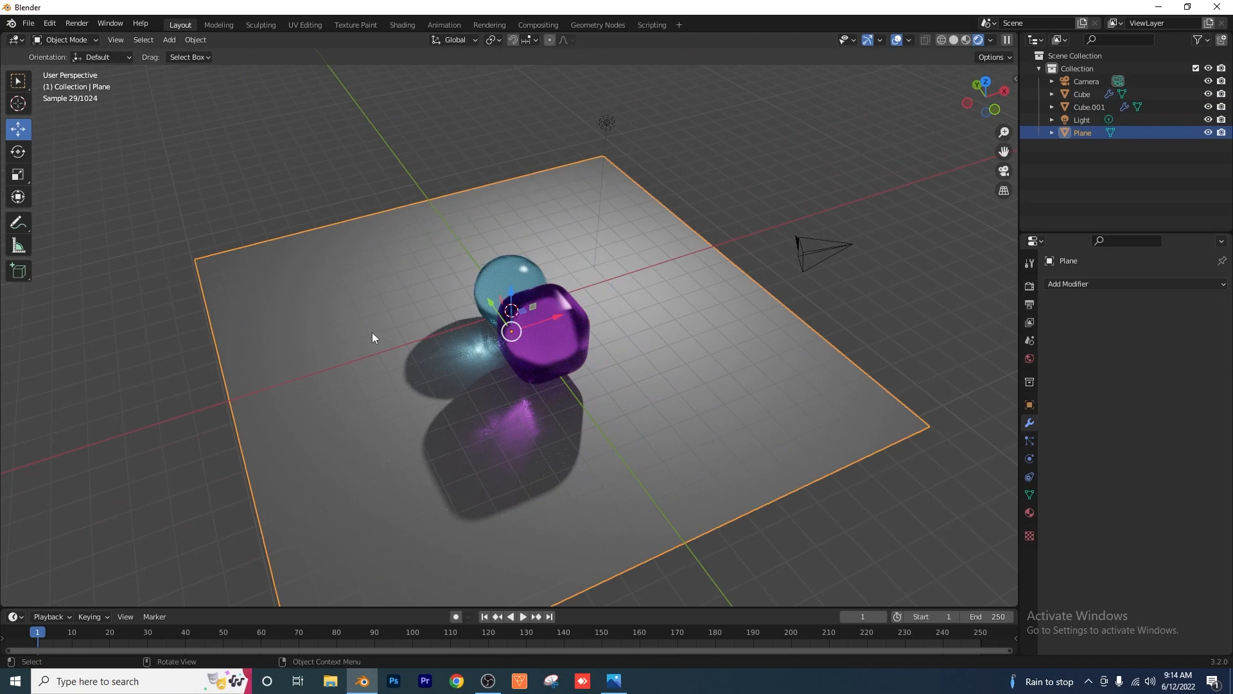
{"action": "mouse_move", "coordinate": [486, 323]}
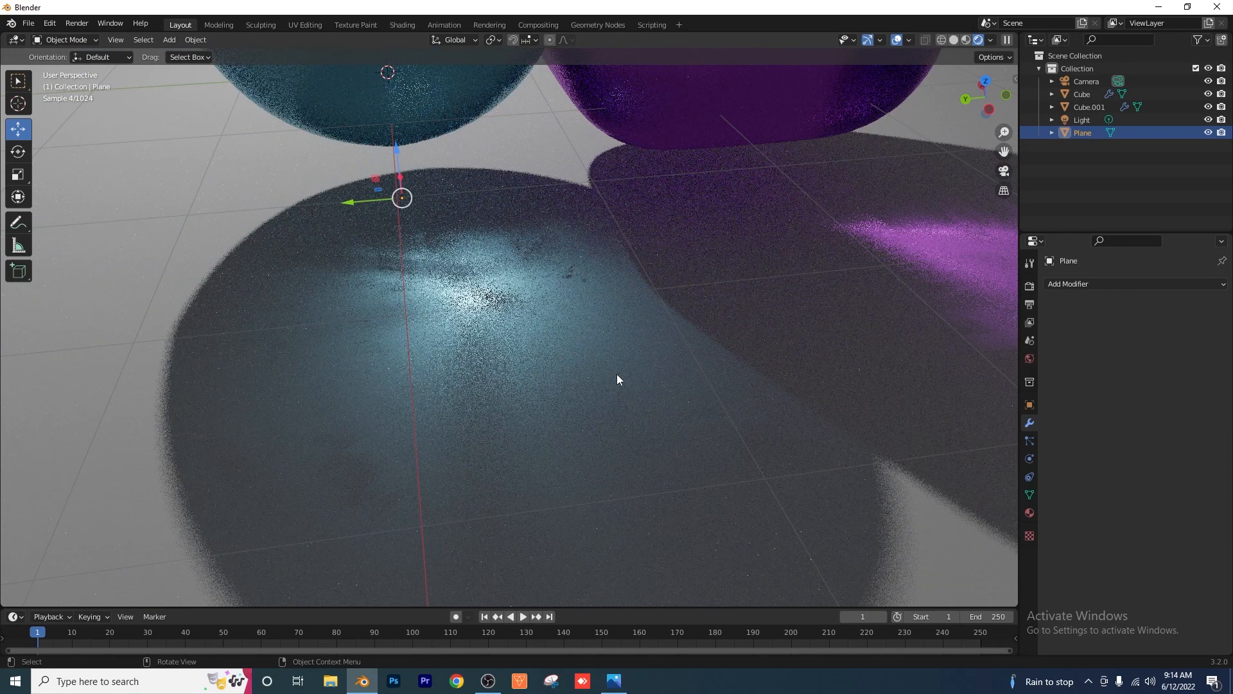
{"action": "left_click", "coordinate": [1029, 285]}
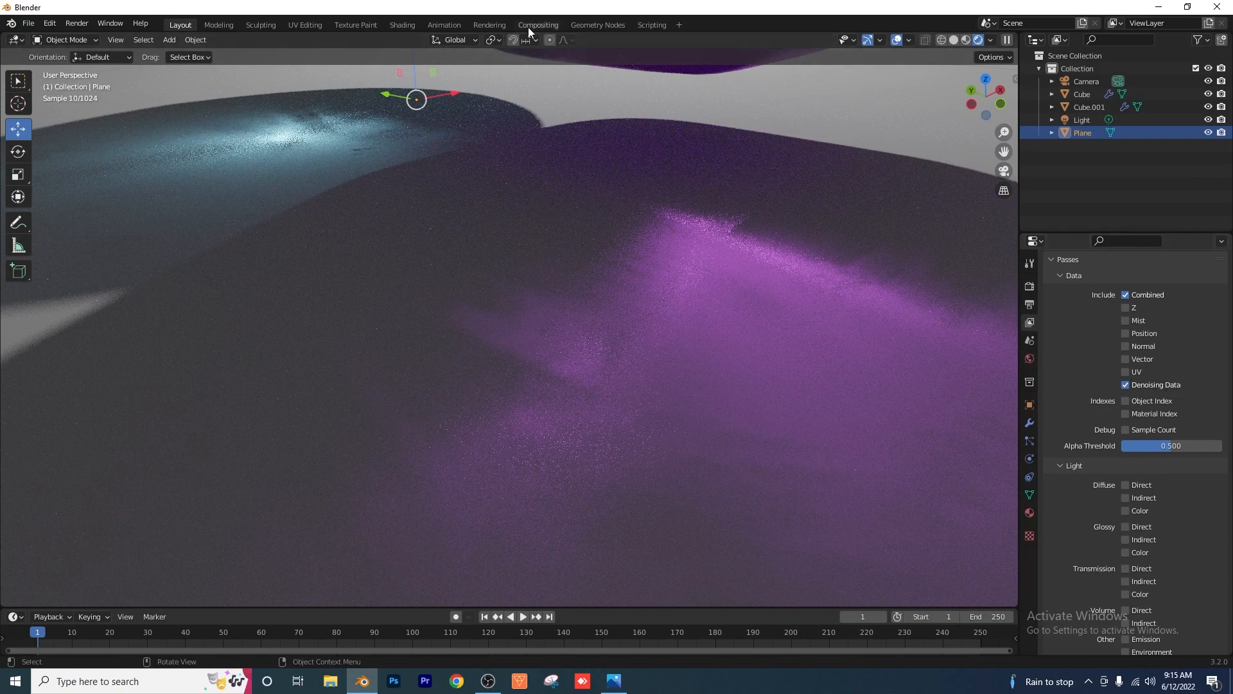
- In Compositing, enable Use Nodes and add a Denoise node fed by Image, Normal and Albedo
{"action": "left_click", "coordinate": [538, 24]}
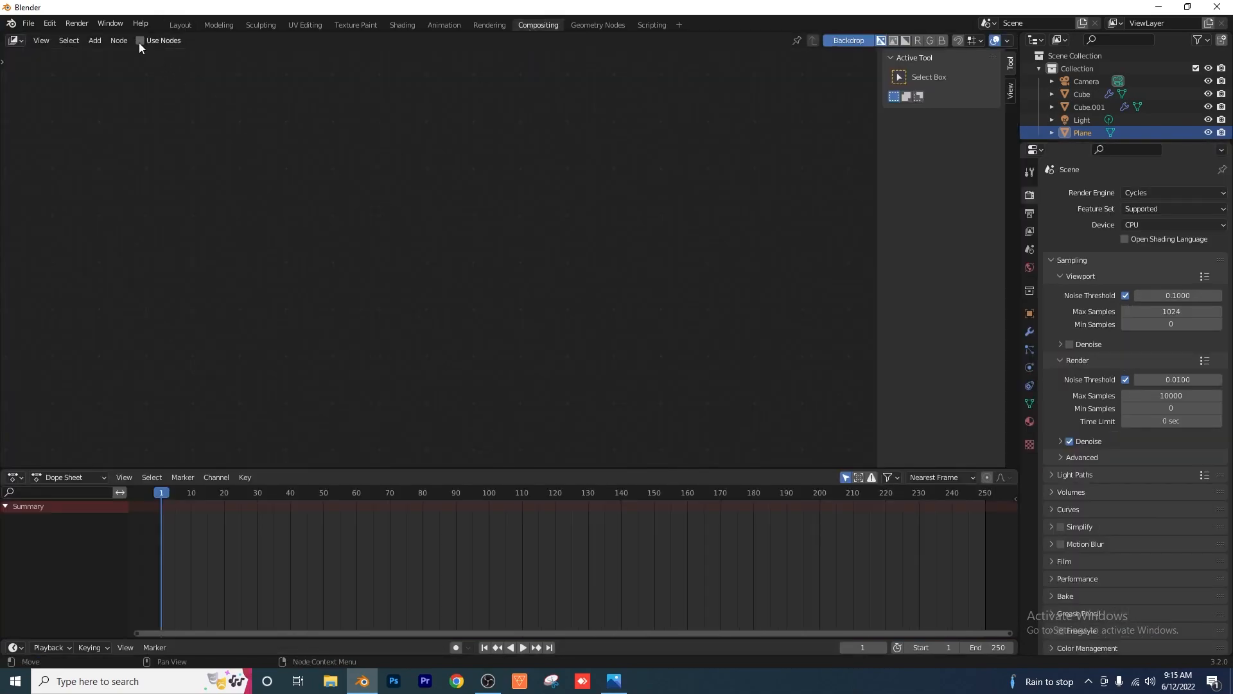
{"action": "left_click", "coordinate": [140, 40]}
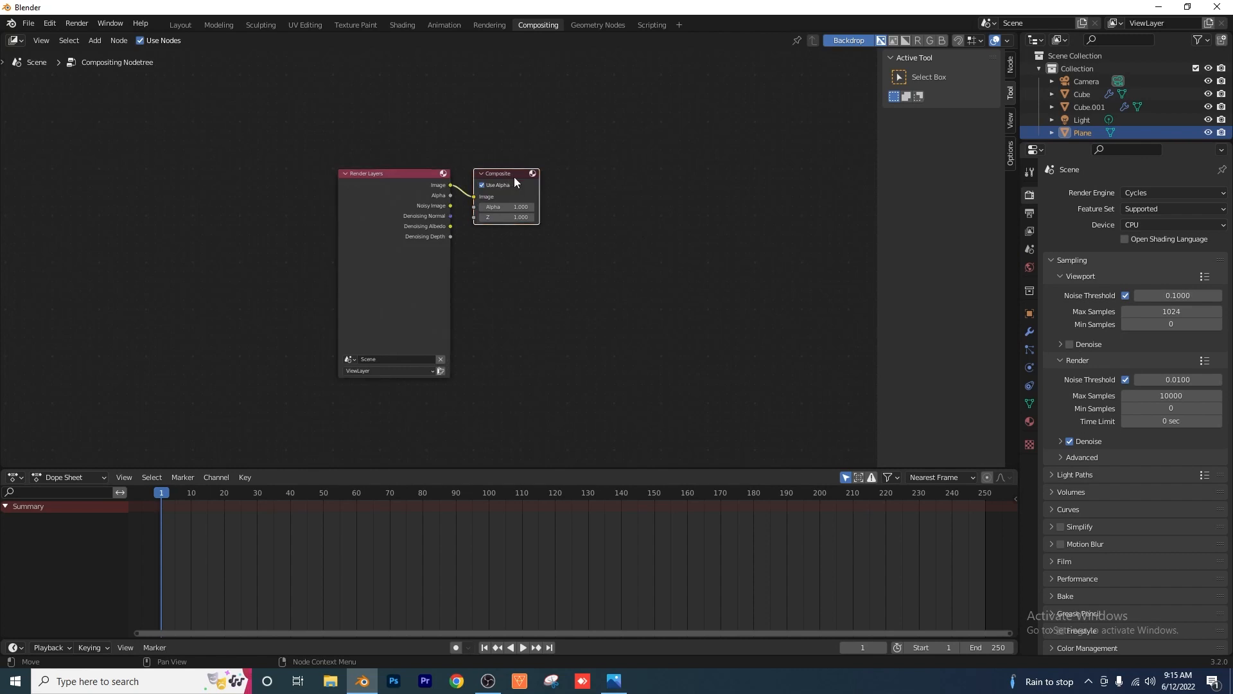
{"action": "left_click", "coordinate": [93, 40]}
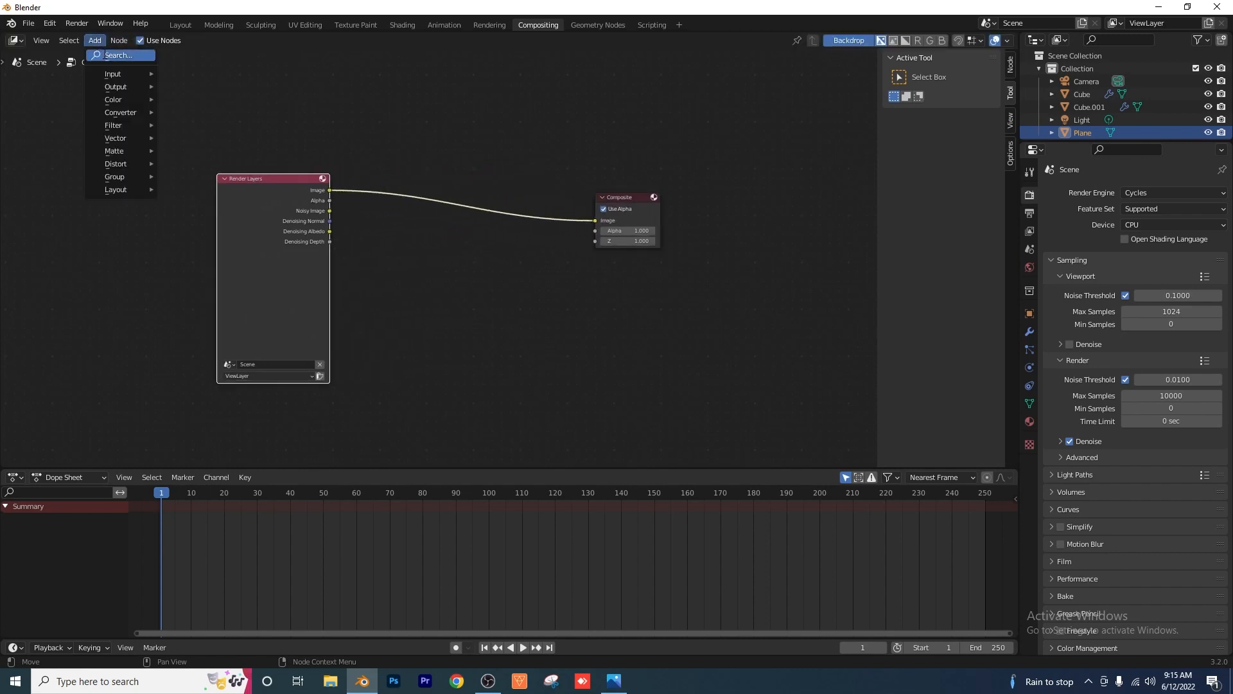
{"action": "type", "text": "den"}
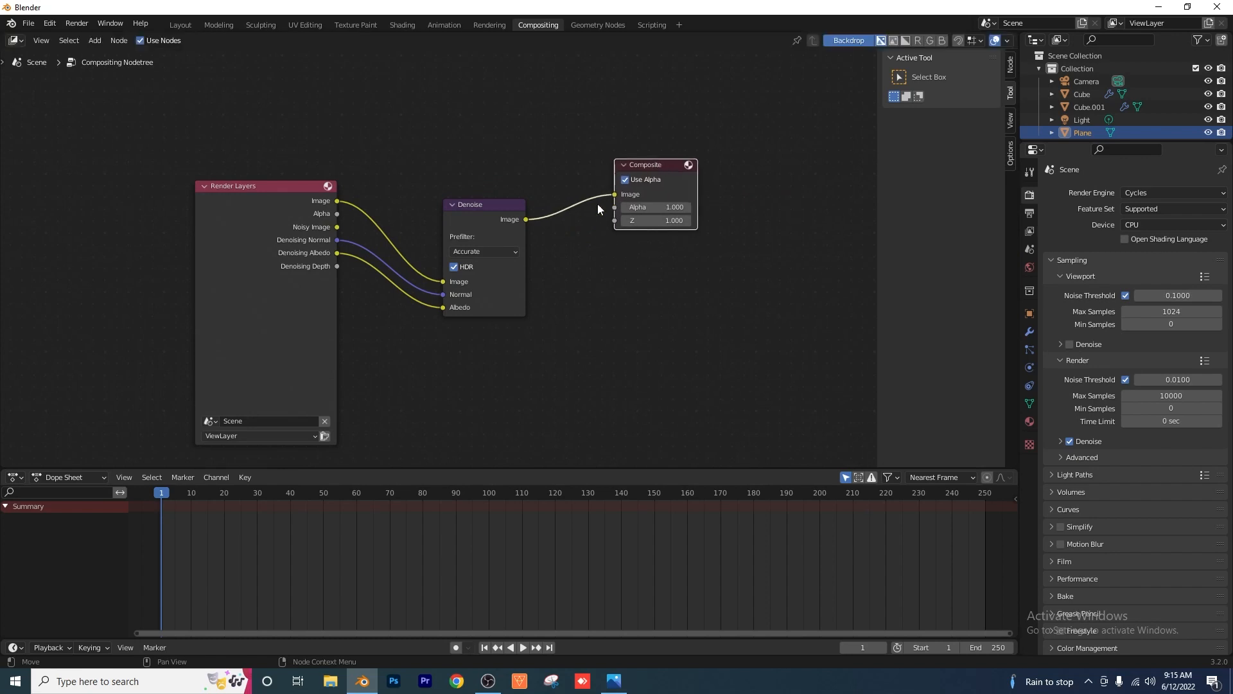
{"action": "left_click", "coordinate": [444, 25]}
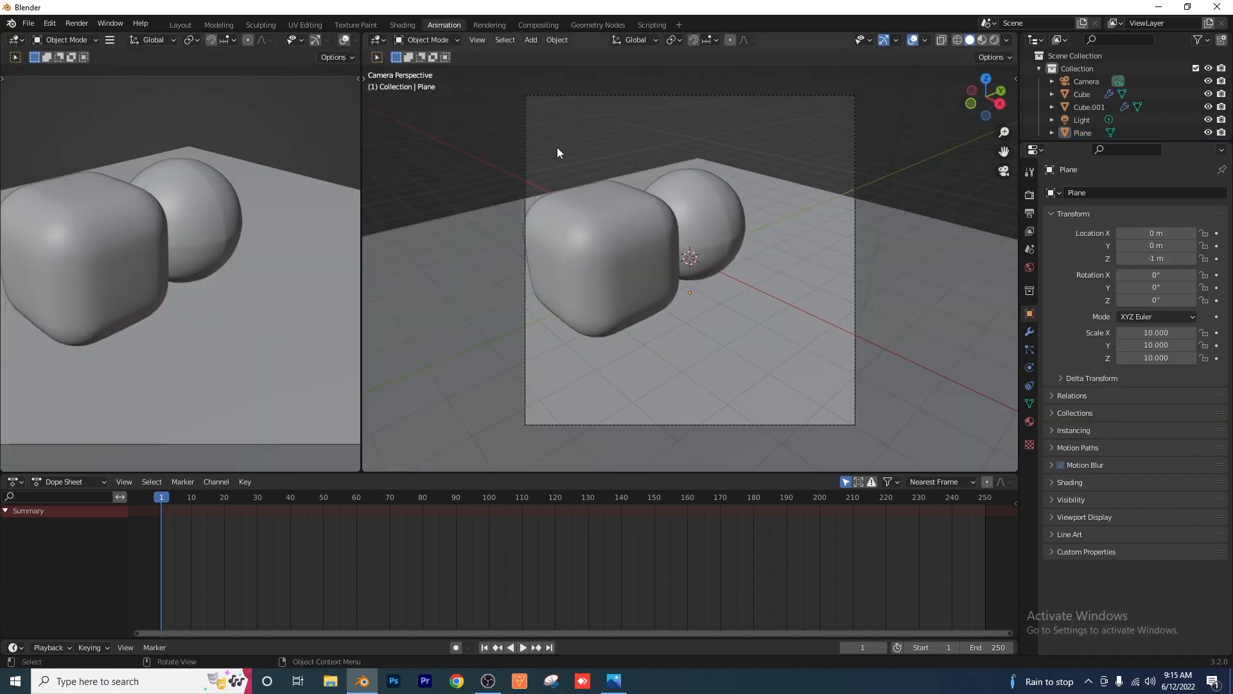
- Preview in Rendered shading, reposition the camera's location and rotation, then render the final image
{"action": "left_click", "coordinate": [979, 40]}
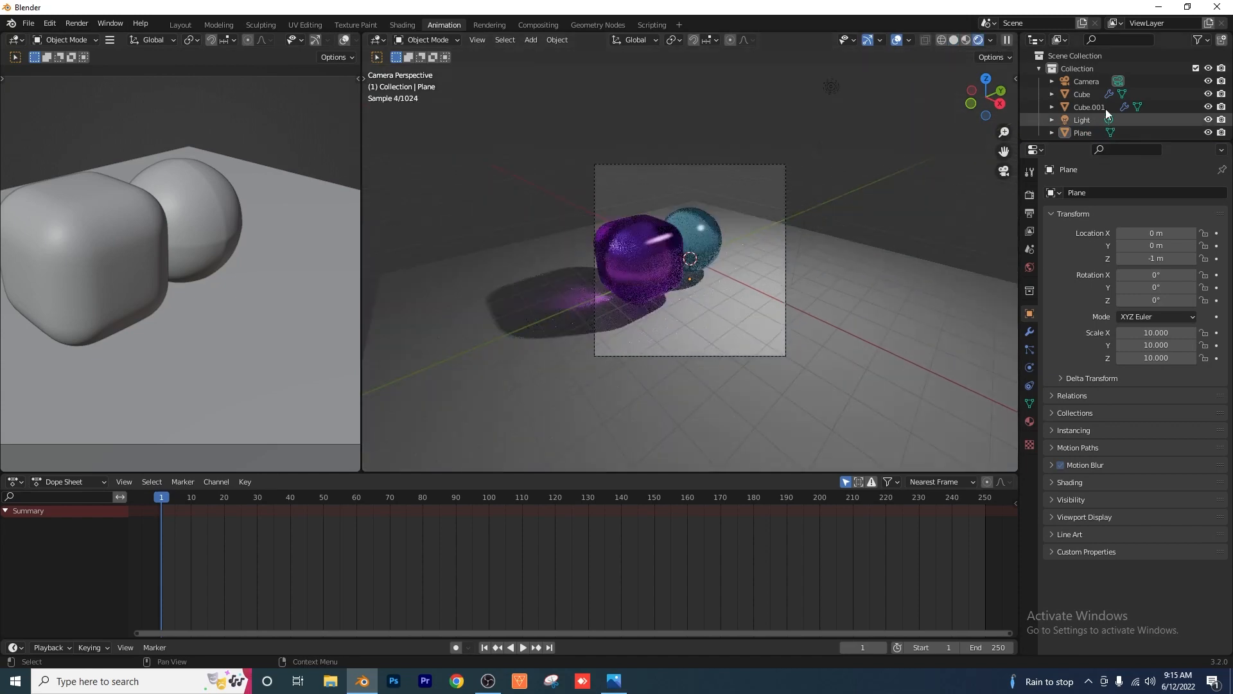
{"action": "left_click", "coordinate": [1086, 81]}
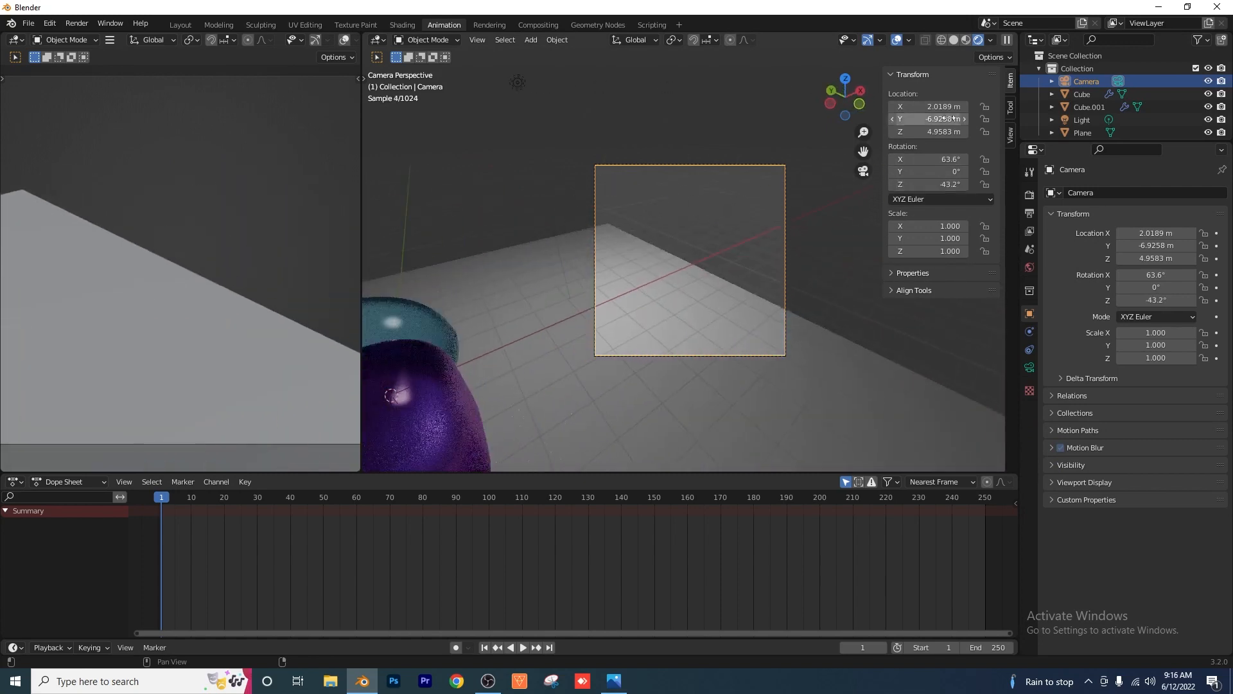
{"action": "left_click", "coordinate": [932, 105]}
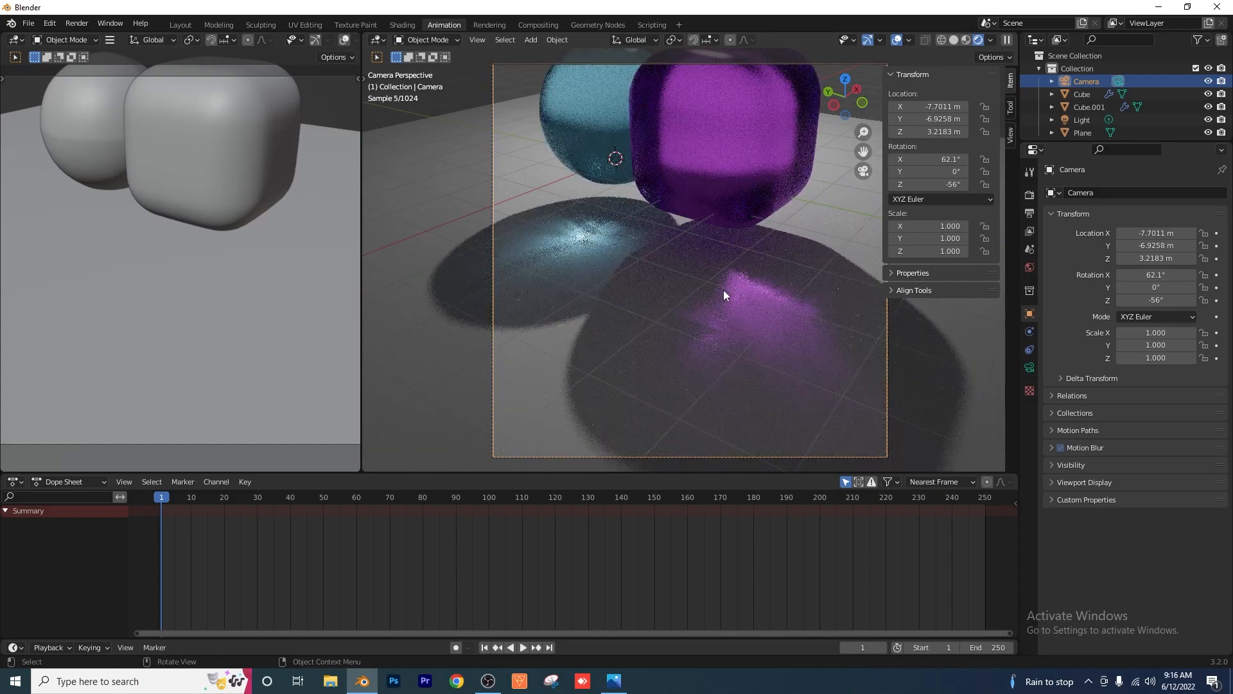
{"action": "key", "text": "F12"}
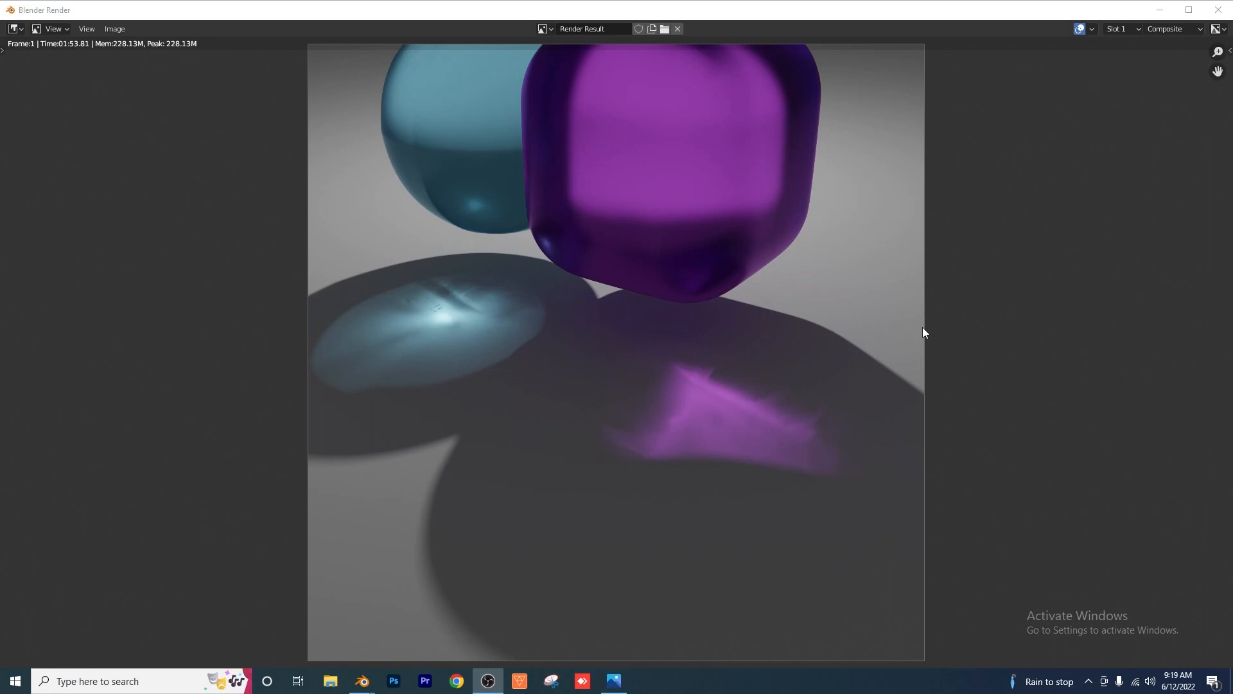
{"action": "mouse_move", "coordinate": [868, 331]}
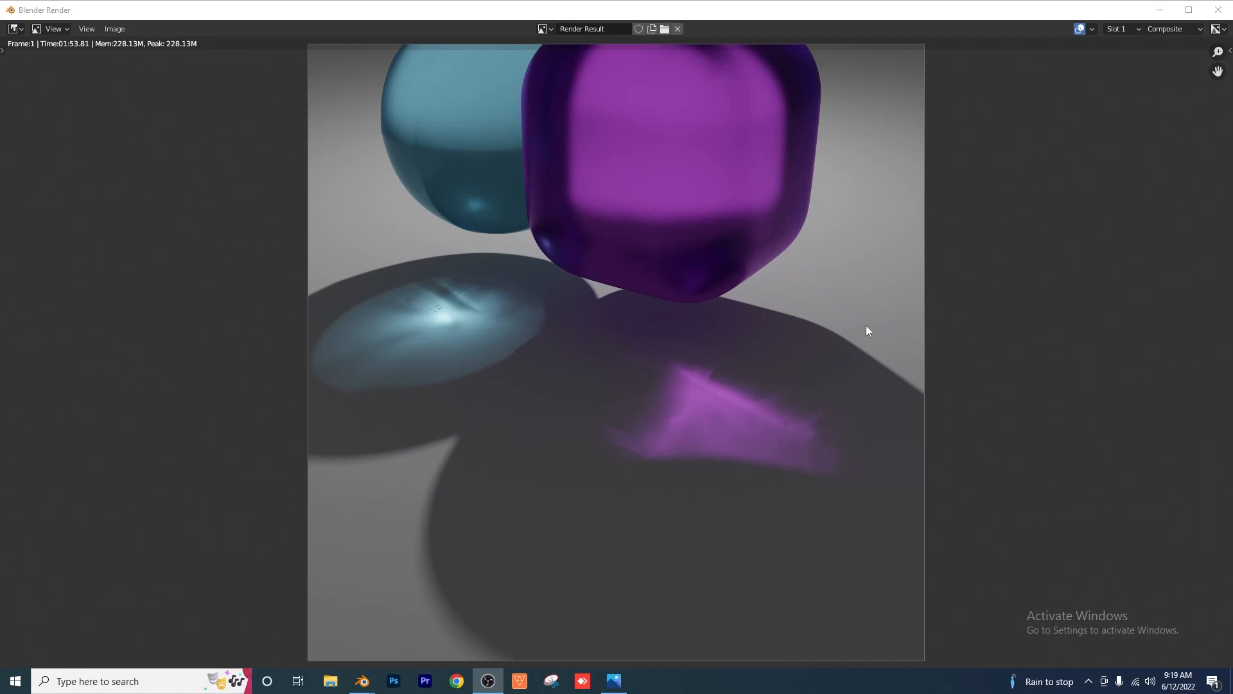
{"action": "mouse_move", "coordinate": [933, 322]}
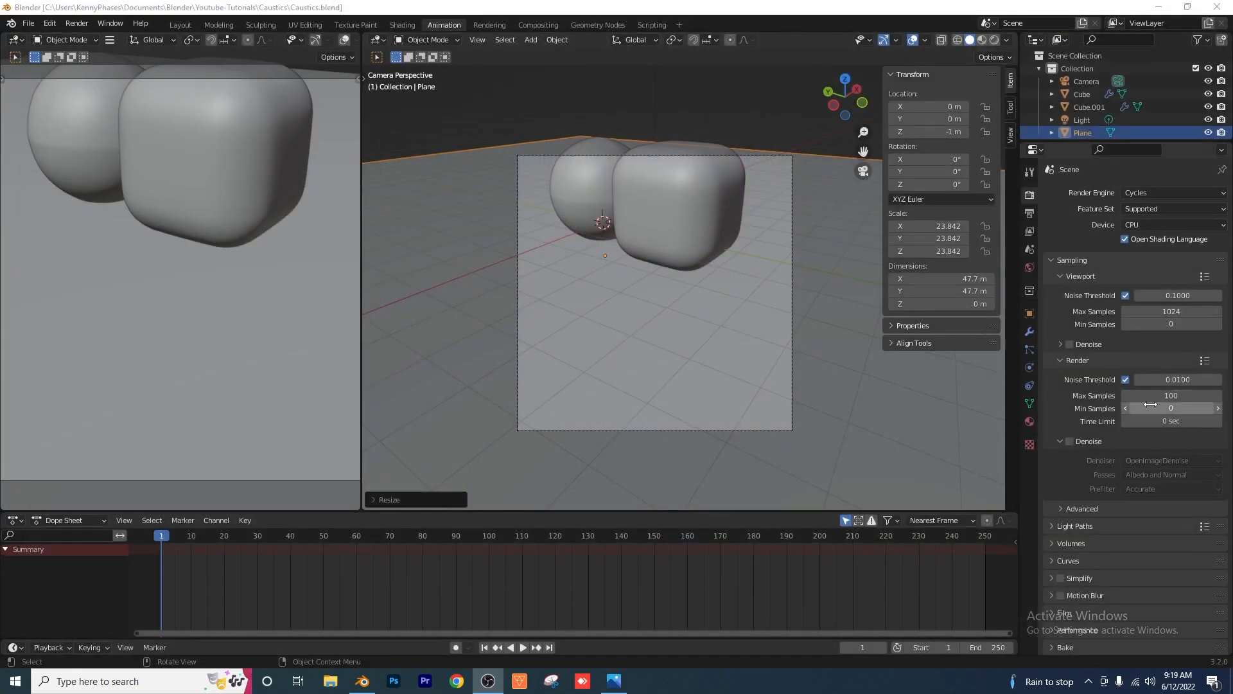
{"action": "mouse_move", "coordinate": [1159, 271]}
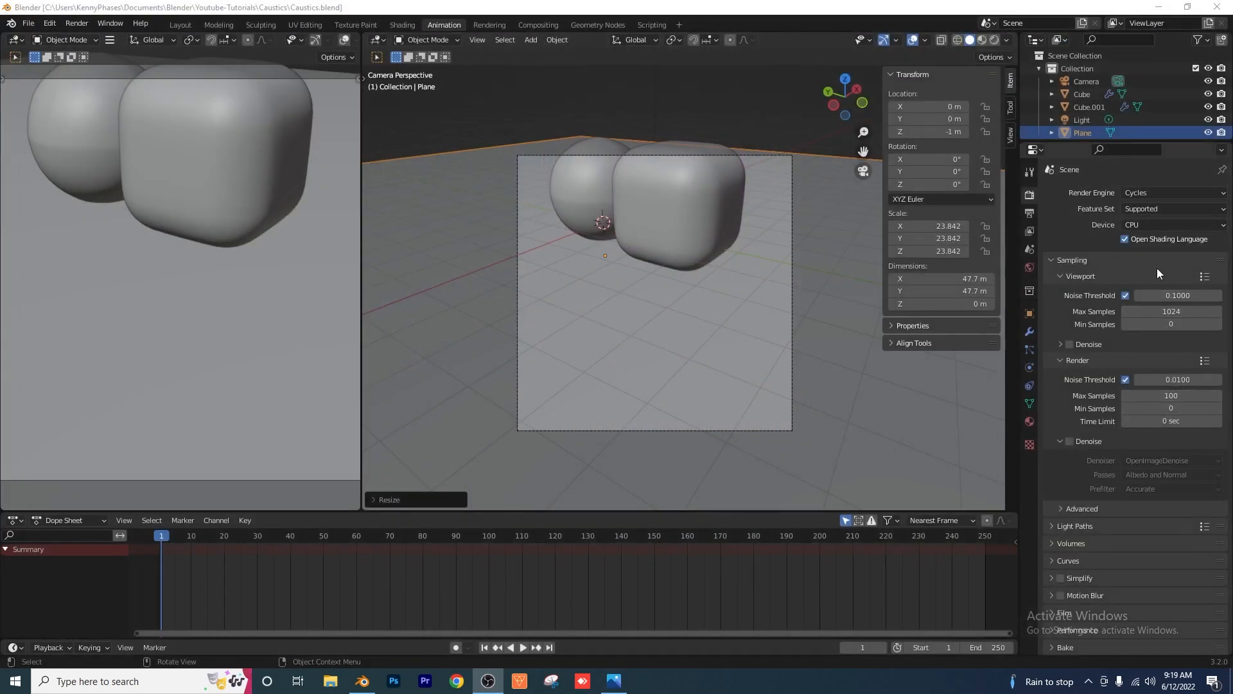
{"action": "mouse_move", "coordinate": [1149, 249]}
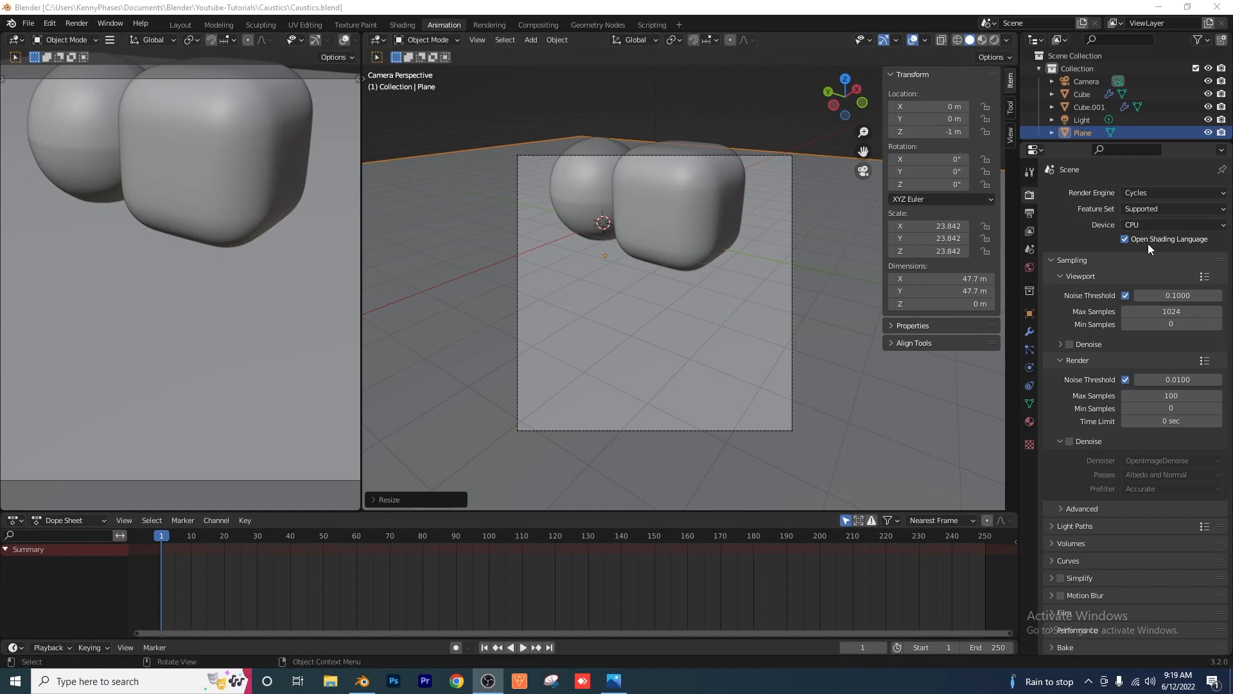
{"action": "mouse_move", "coordinate": [1169, 247]}
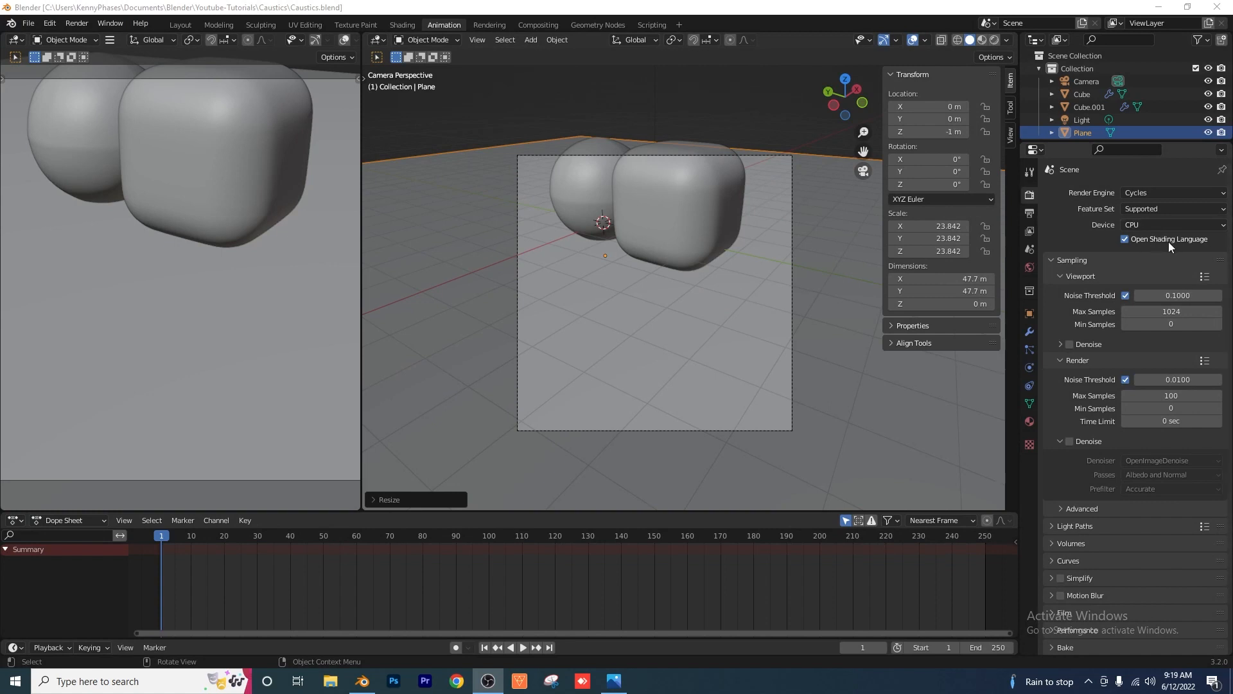